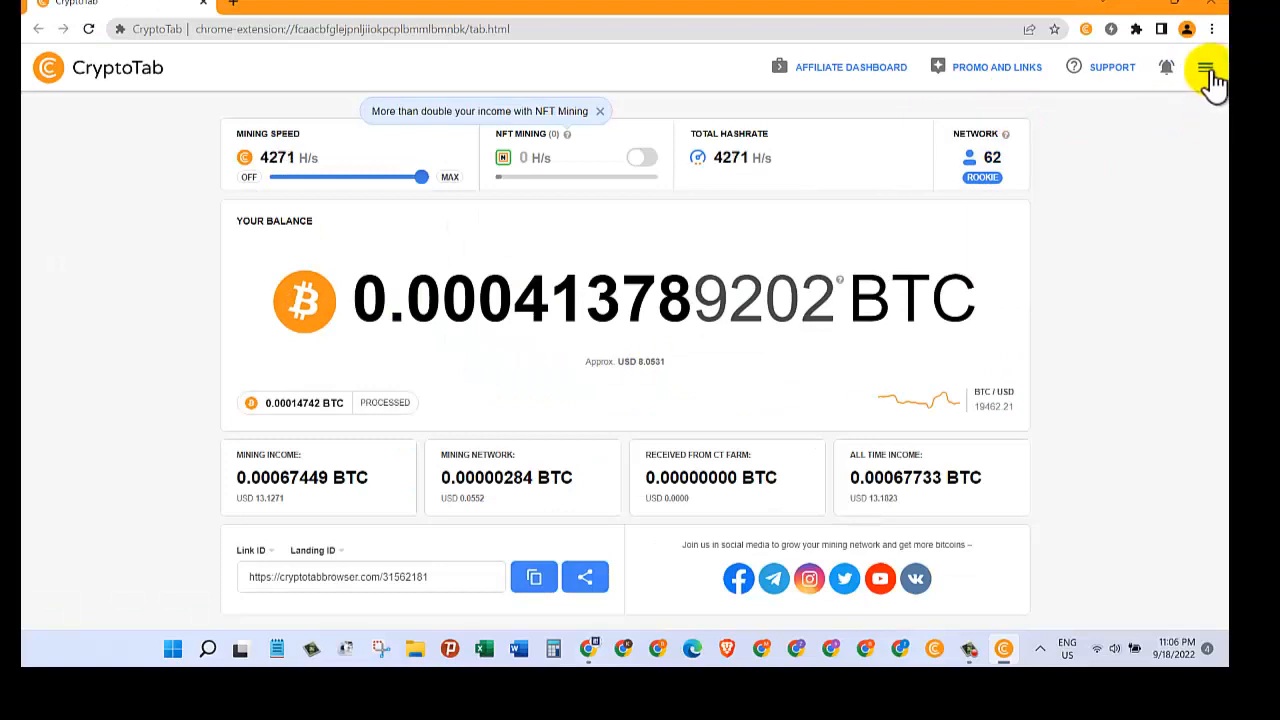
Step: Open CryptoTab's Withdraw BTC form and fill in the maximum withdrawable amount
left_click(1203, 66)
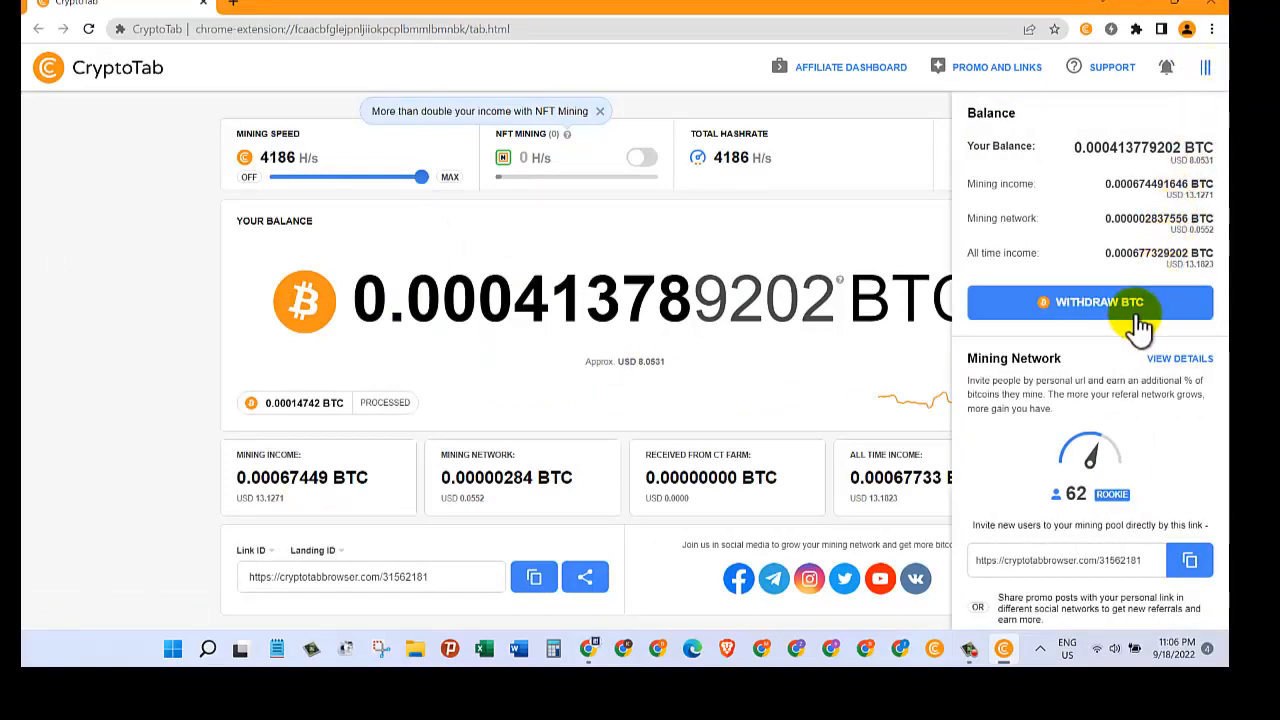
left_click(1107, 302)
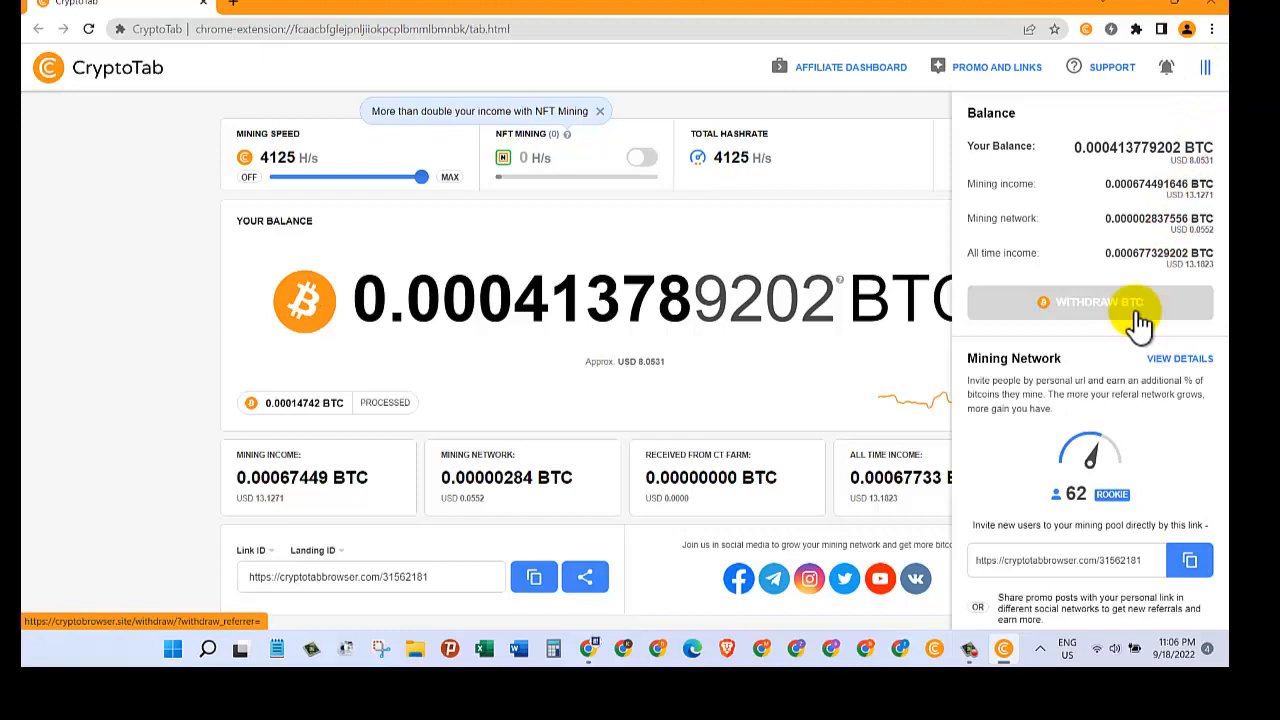
left_click(1090, 302)
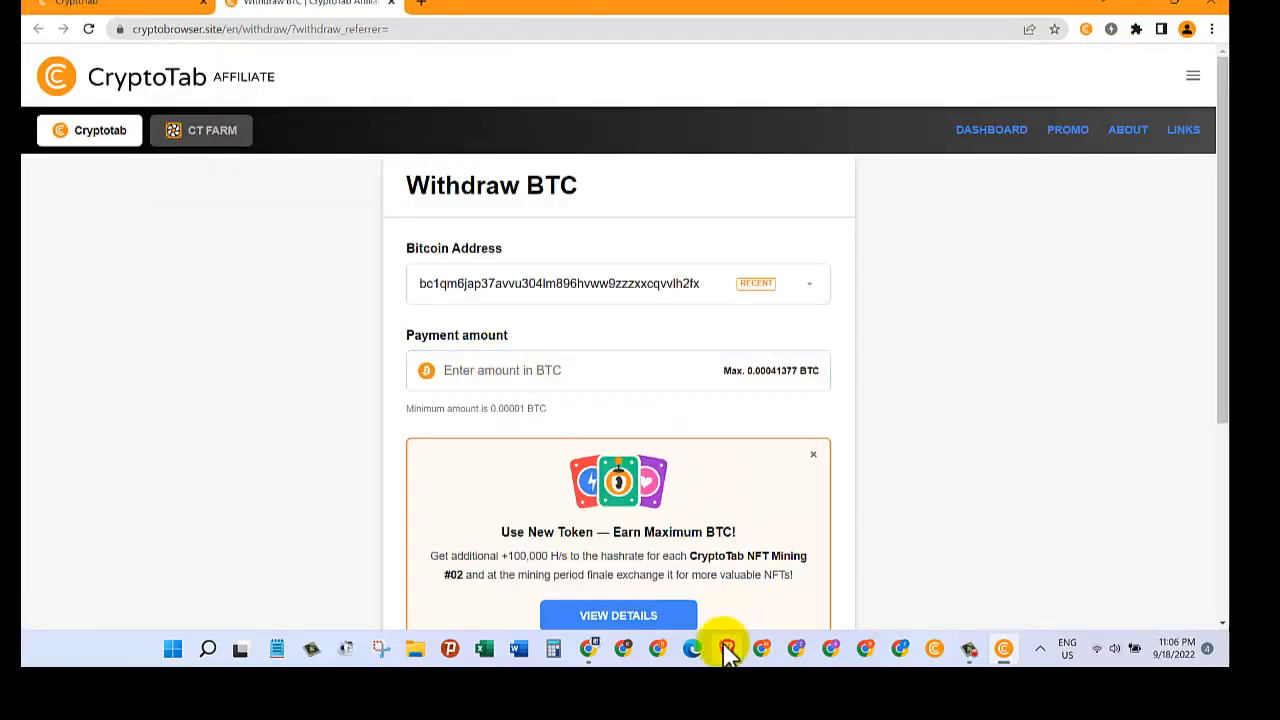
mouse_move(740, 375)
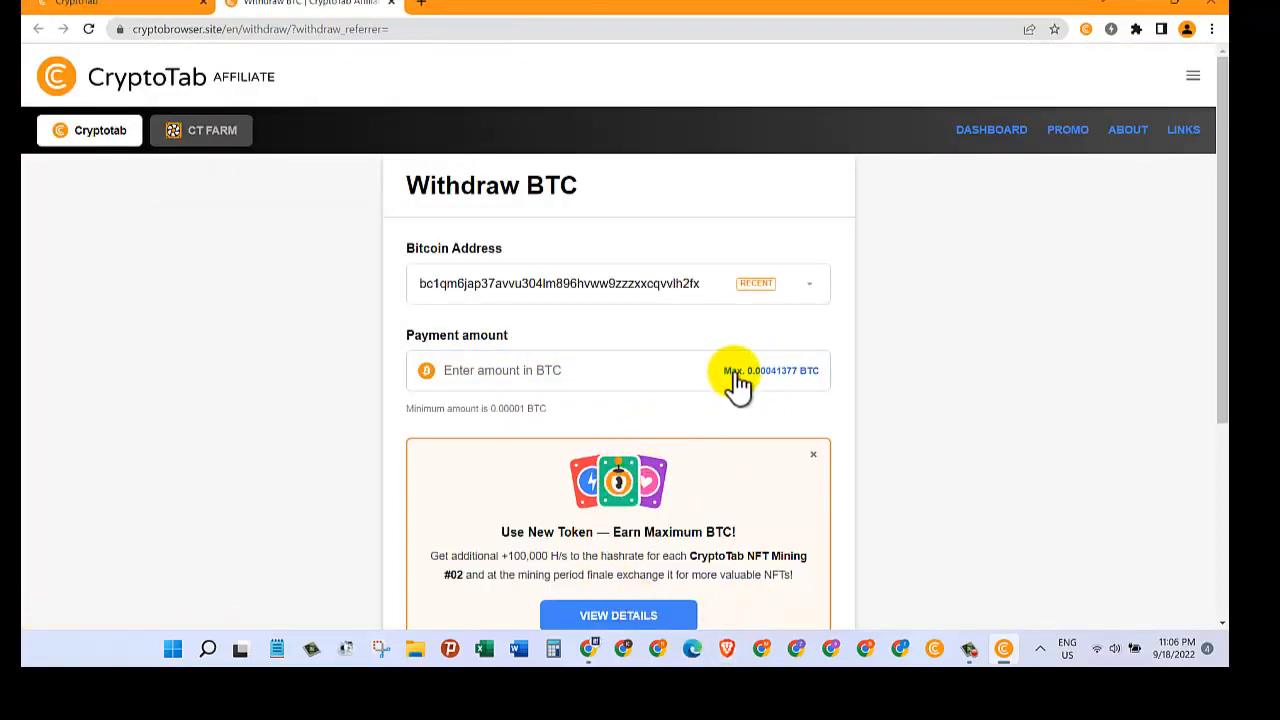
left_click(770, 370)
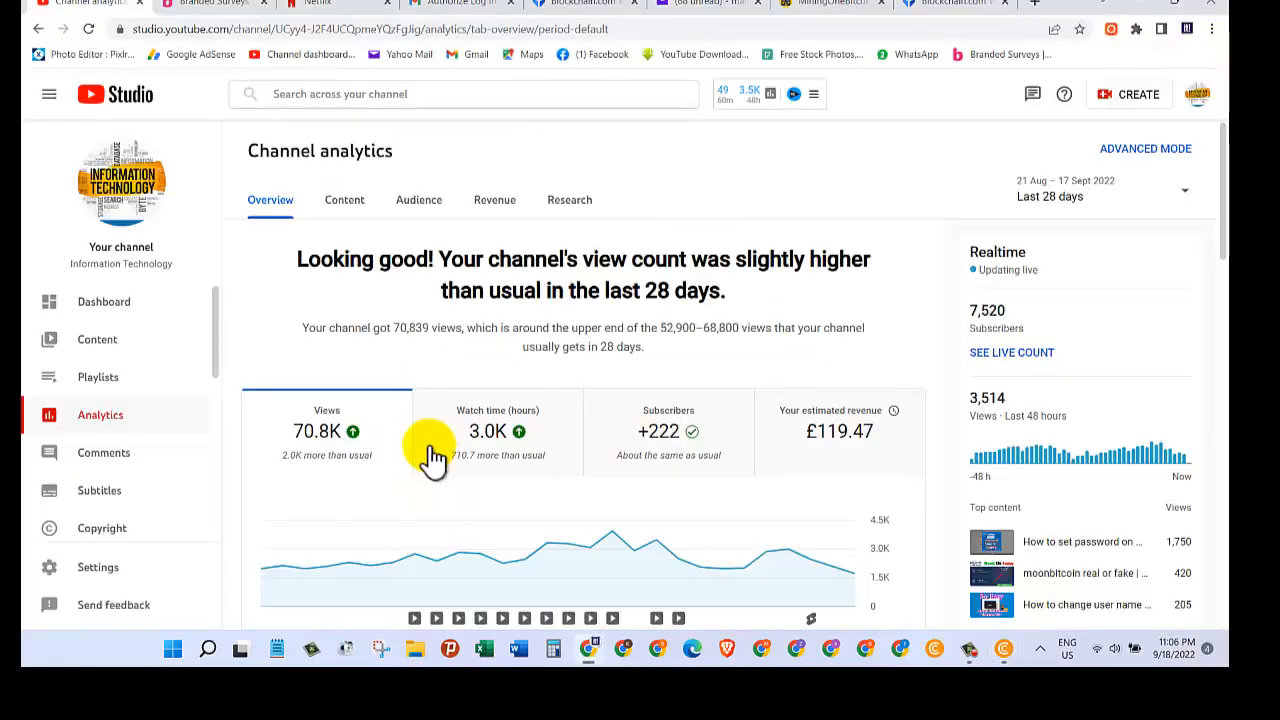
Step: In Blockchain.com, start receiving Bitcoin and search the crypto list for 'bit'
left_click(950, 9)
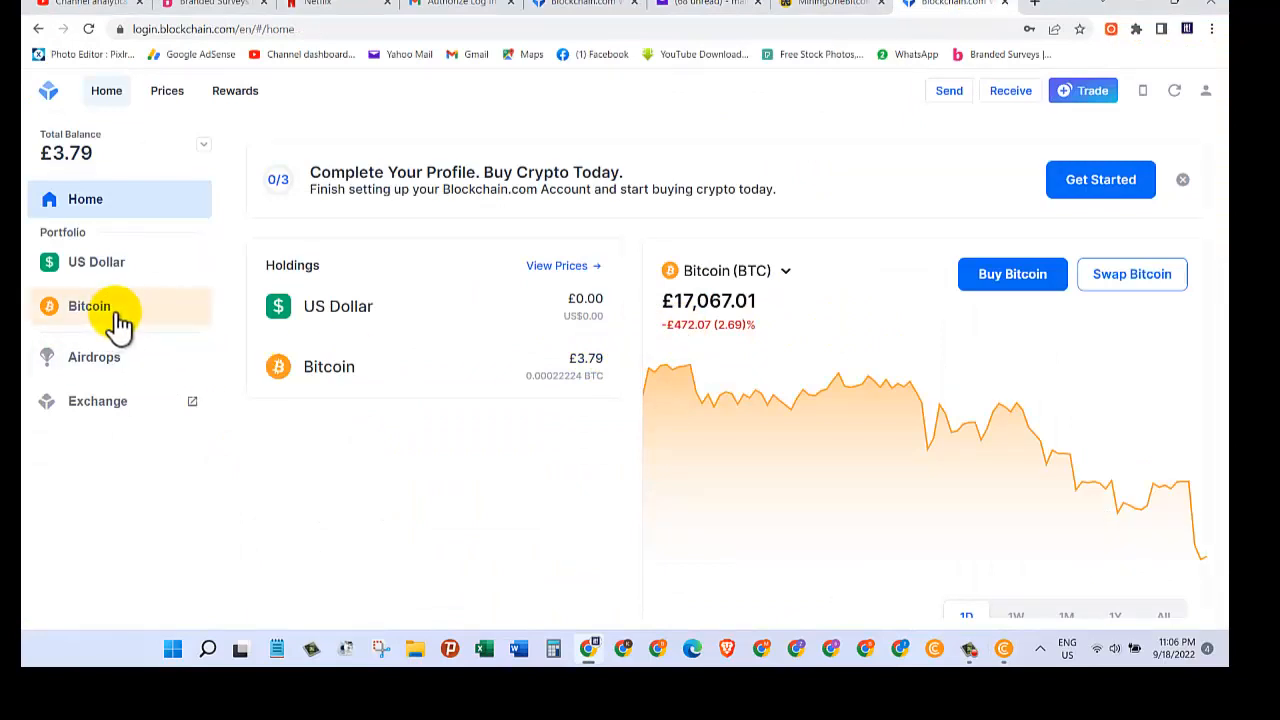
left_click(88, 306)
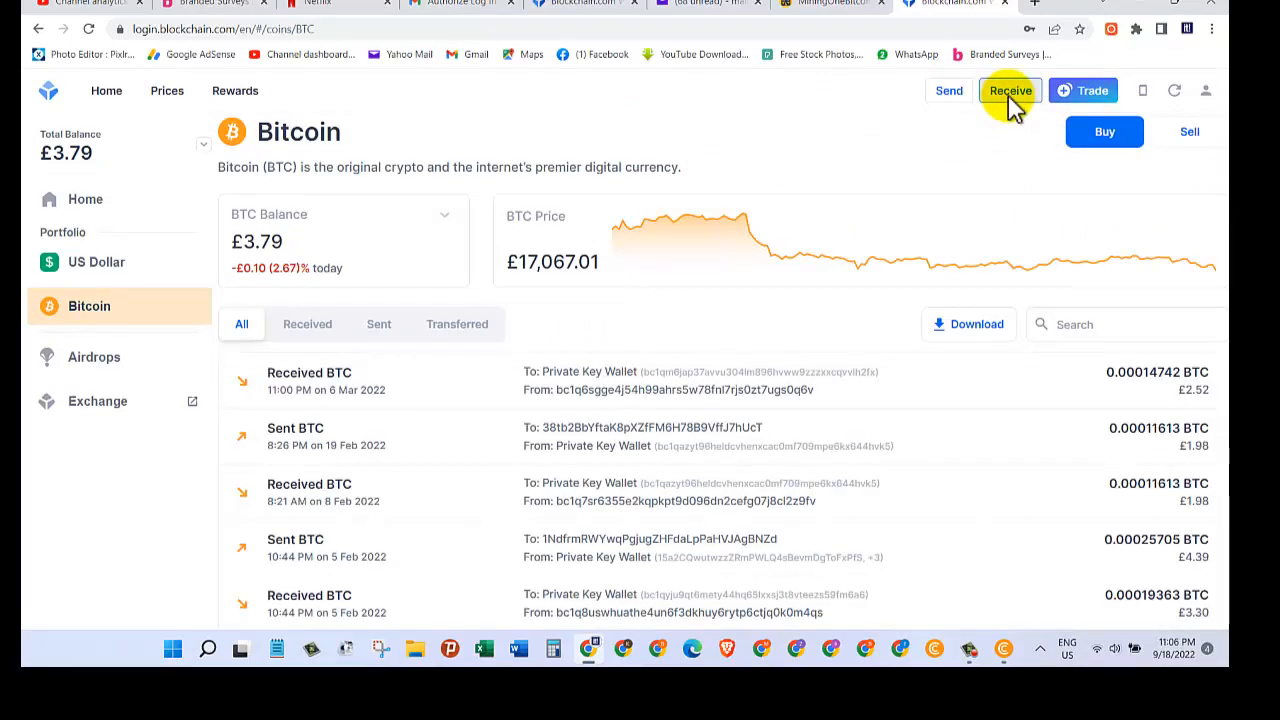
left_click(1011, 90)
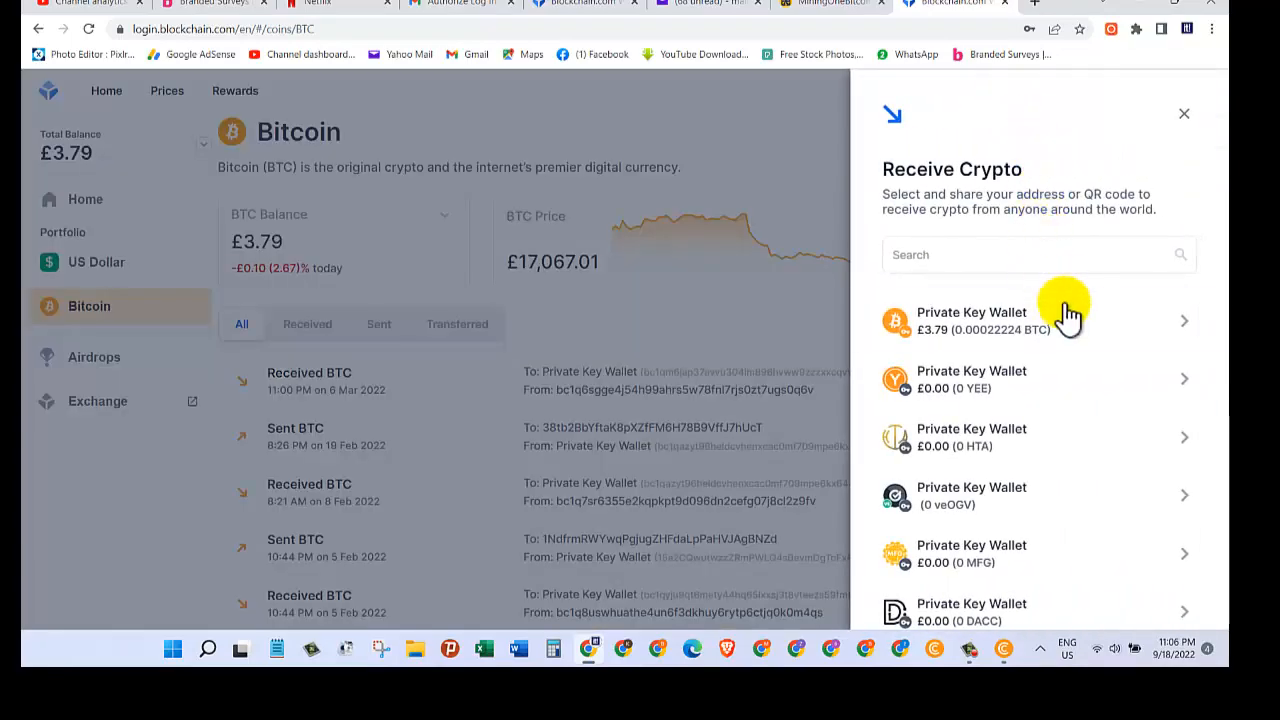
mouse_move(1020, 270)
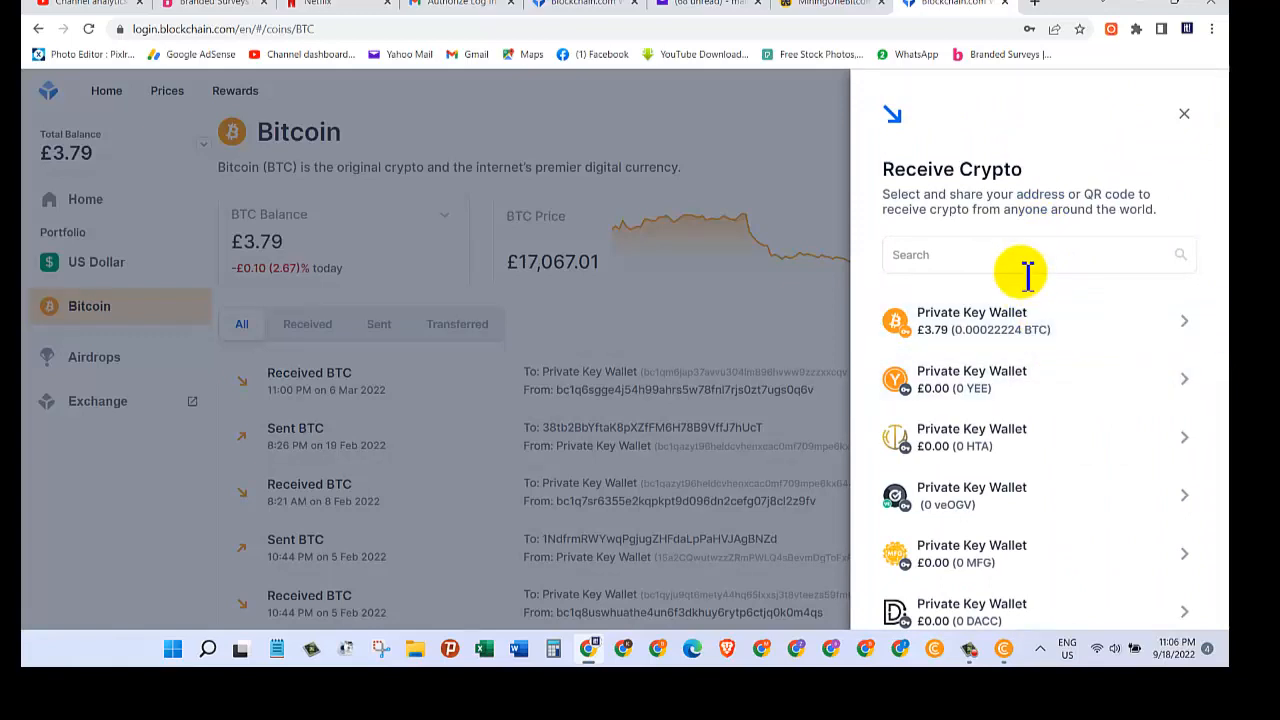
left_click(1020, 255)
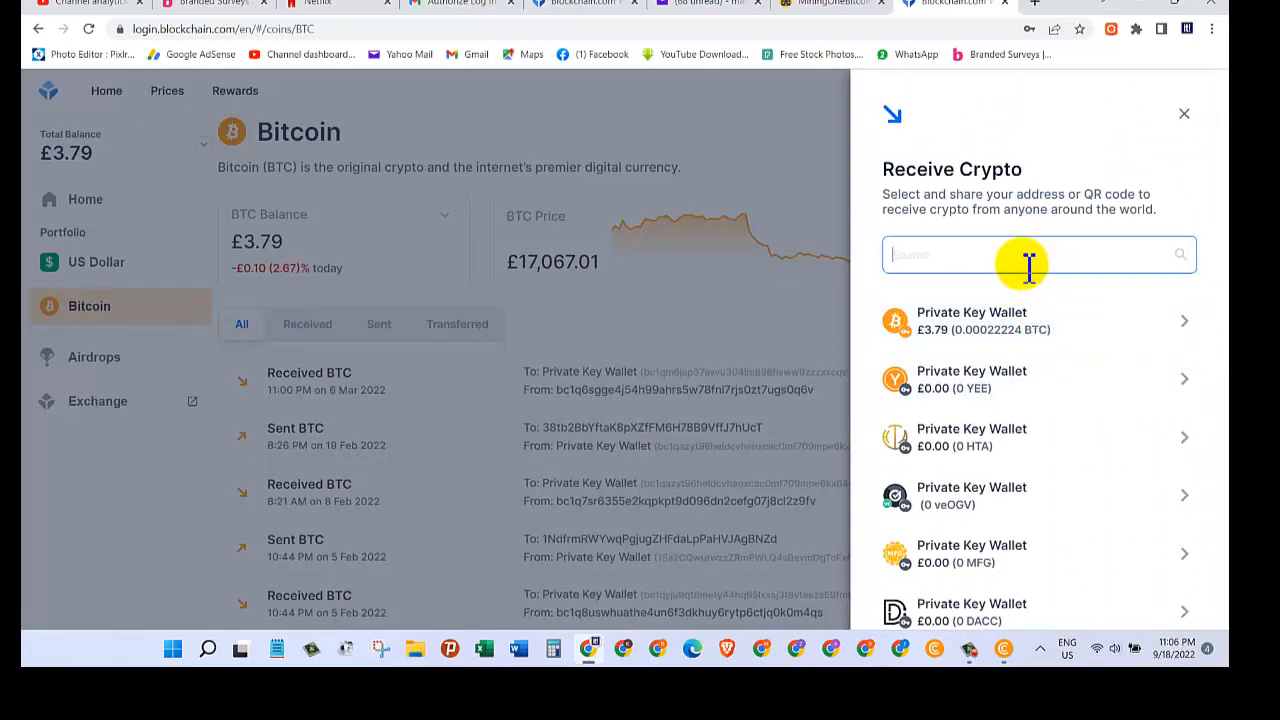
type("bit")
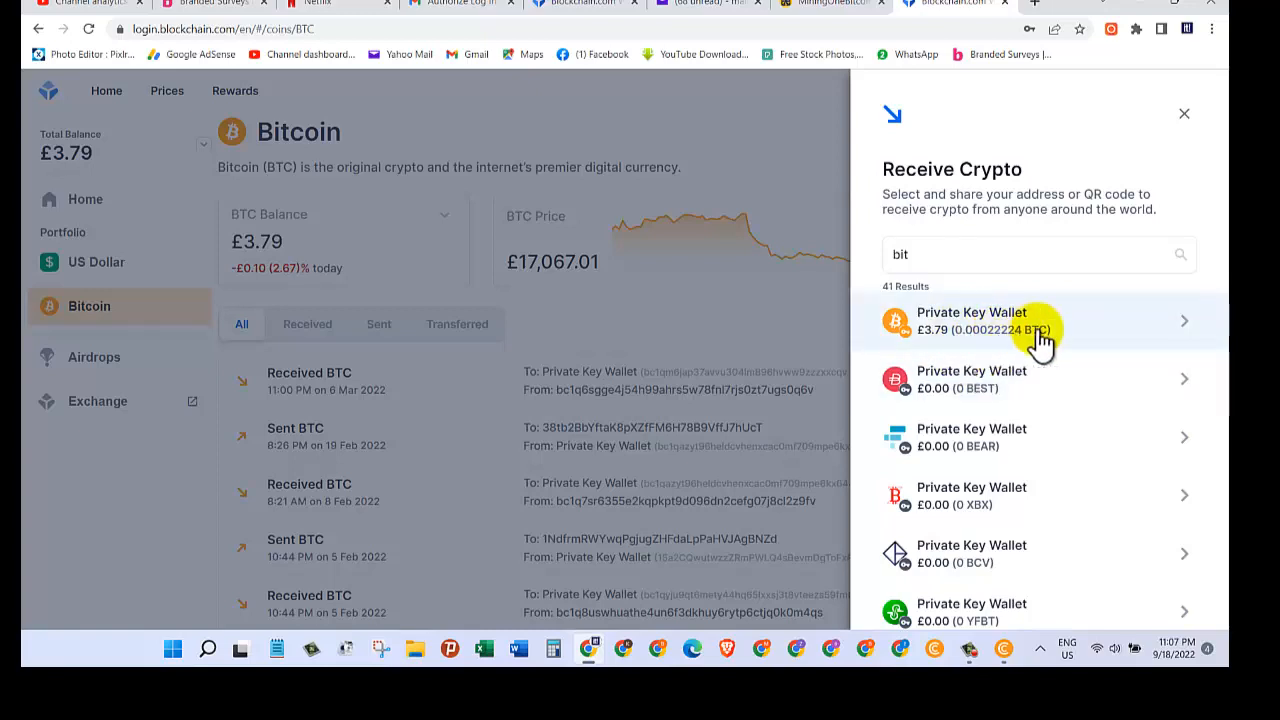
Step: Choose the BTC Private Key Wallet and copy its receiving address
left_click(1035, 320)
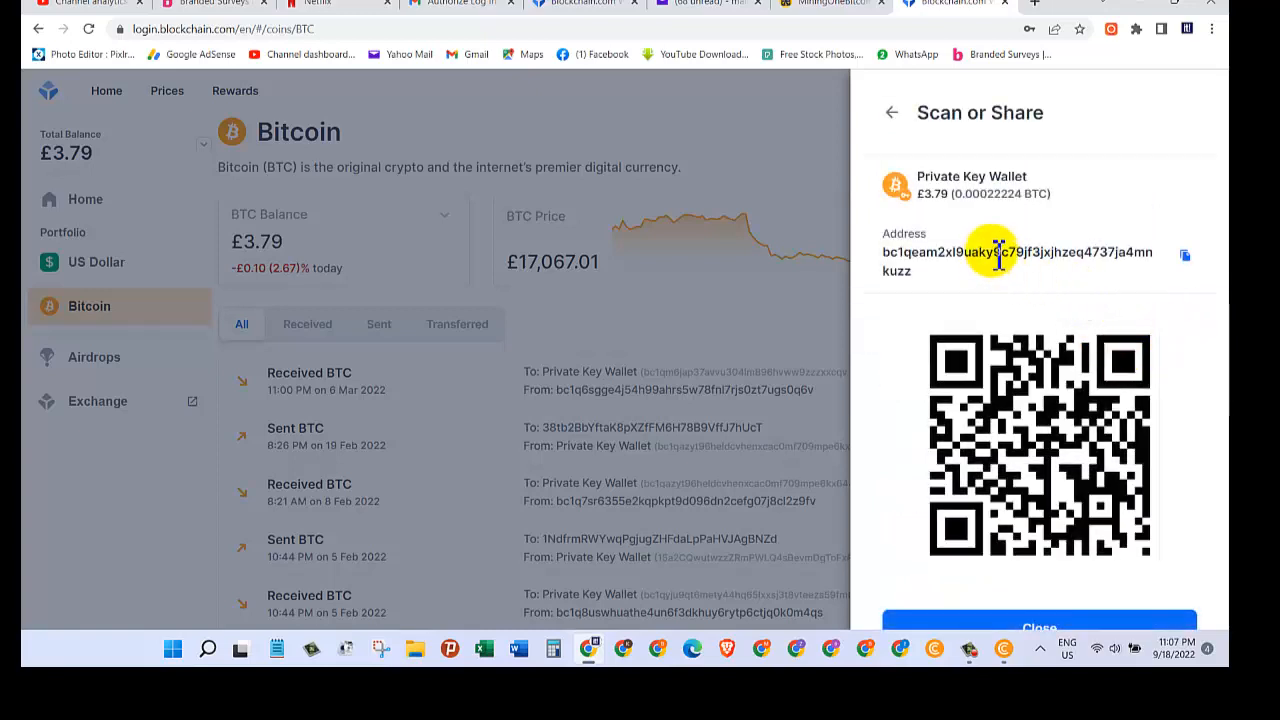
double_click(1017, 252)
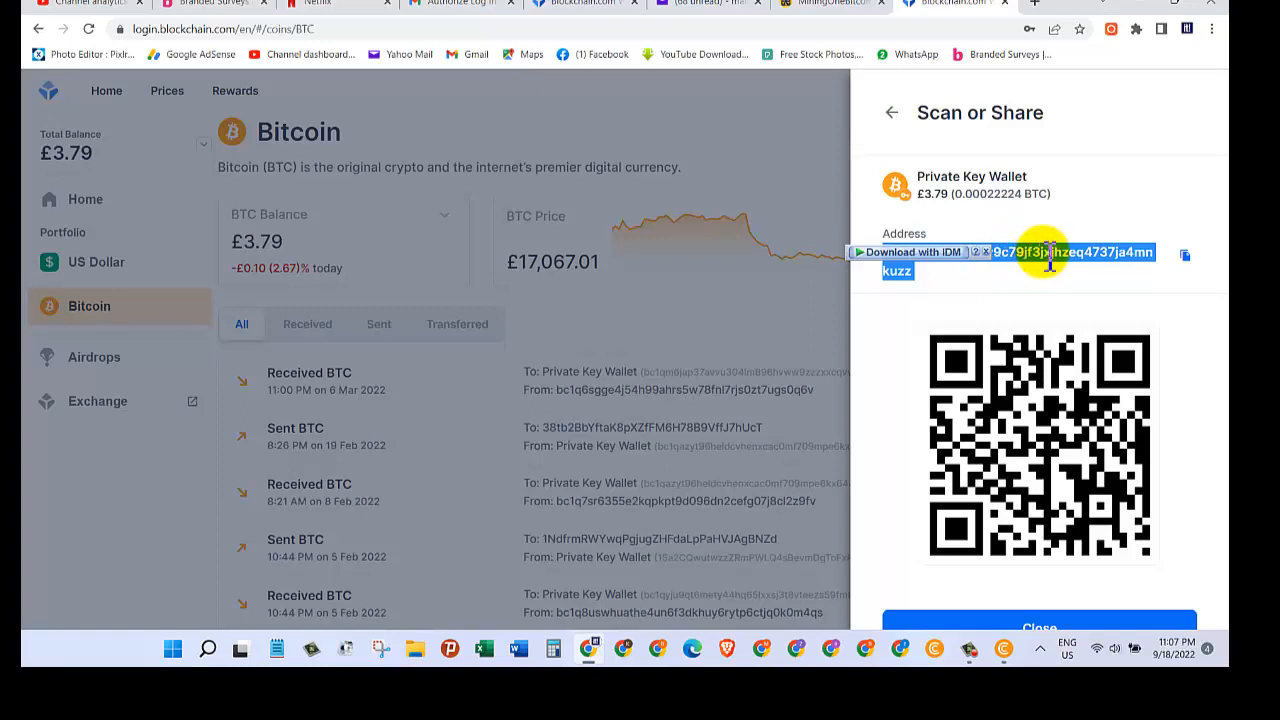
right_click(1050, 252)
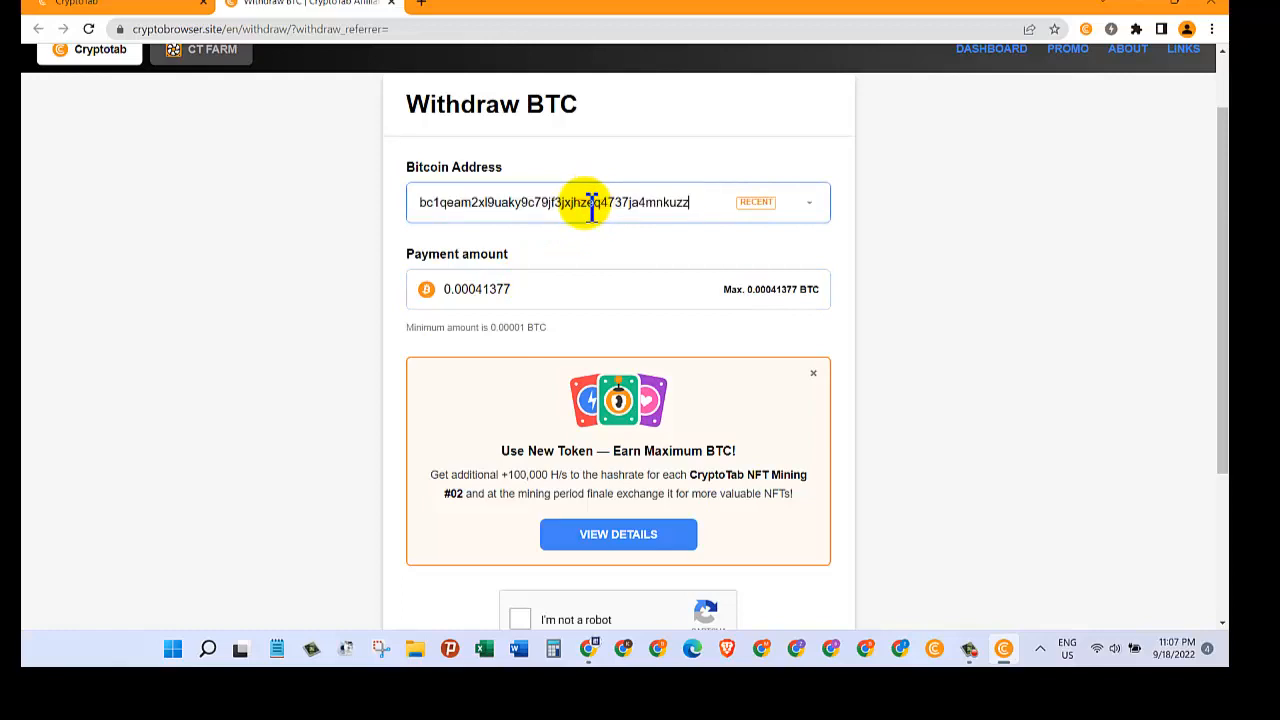
mouse_move(643, 355)
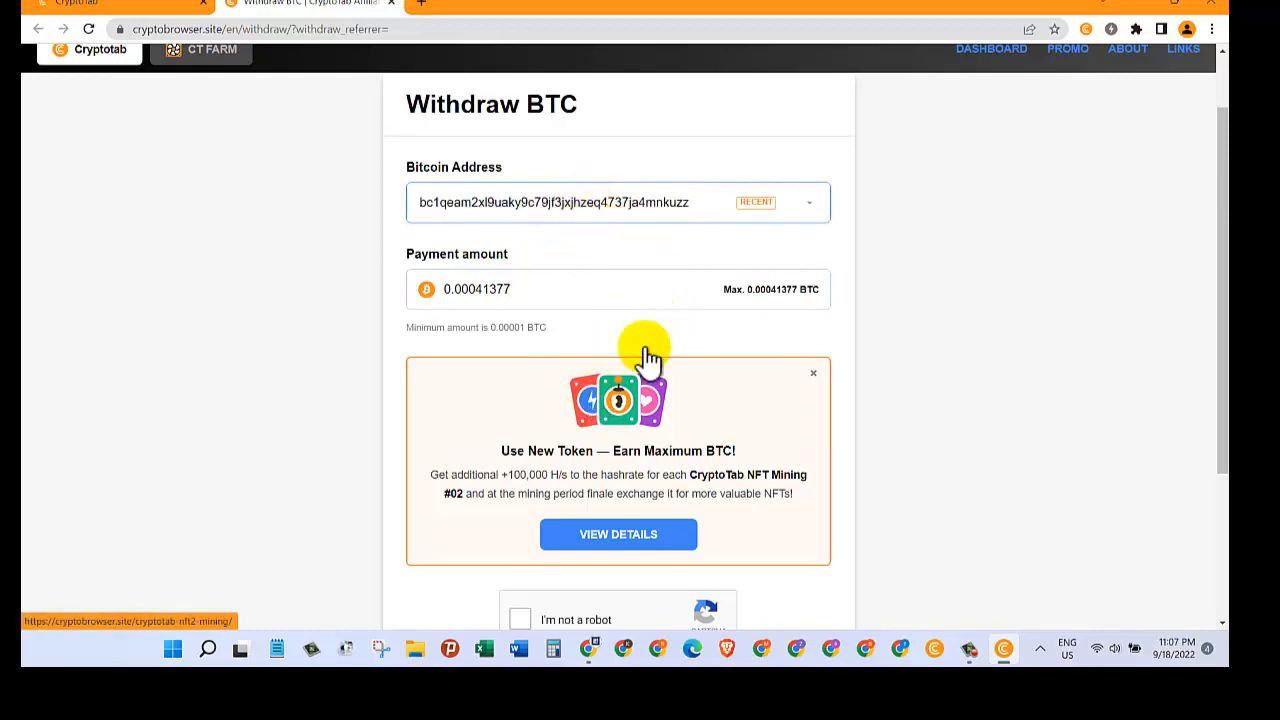
Step: Pass the 'I'm not a robot' check and submit the 0.00041377 BTC withdrawal
scroll("down", 3)
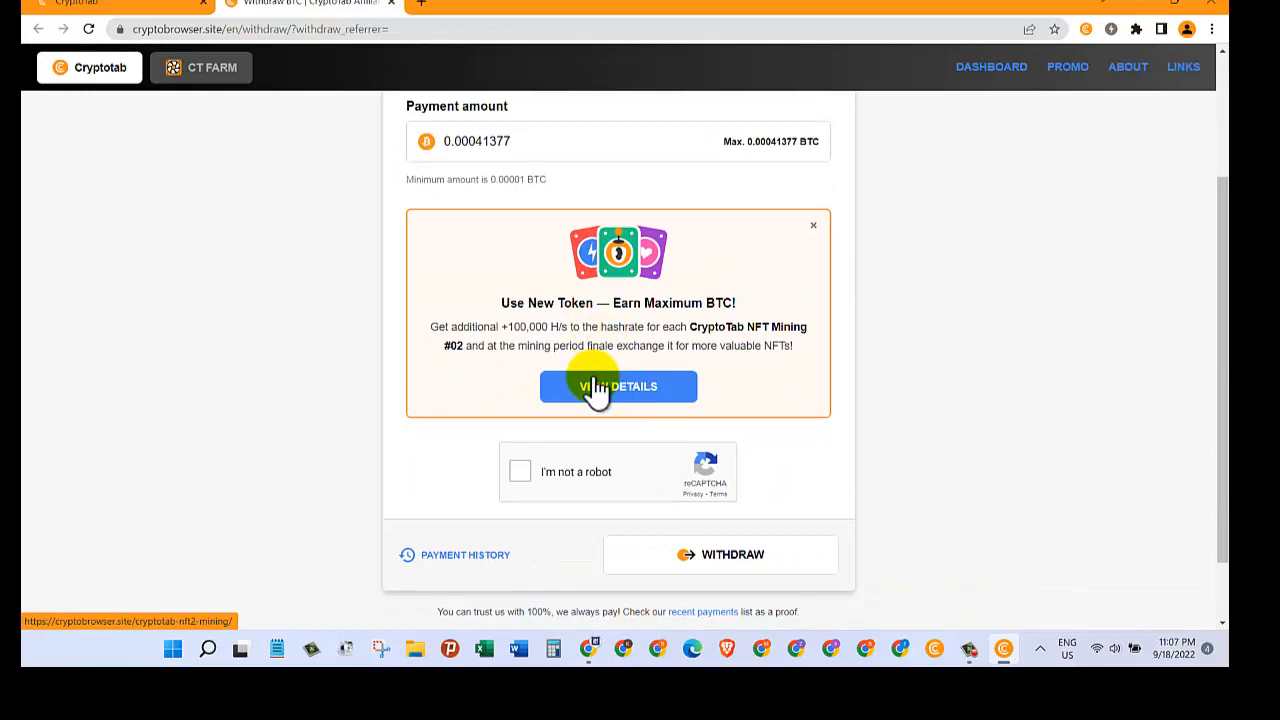
mouse_move(520, 472)
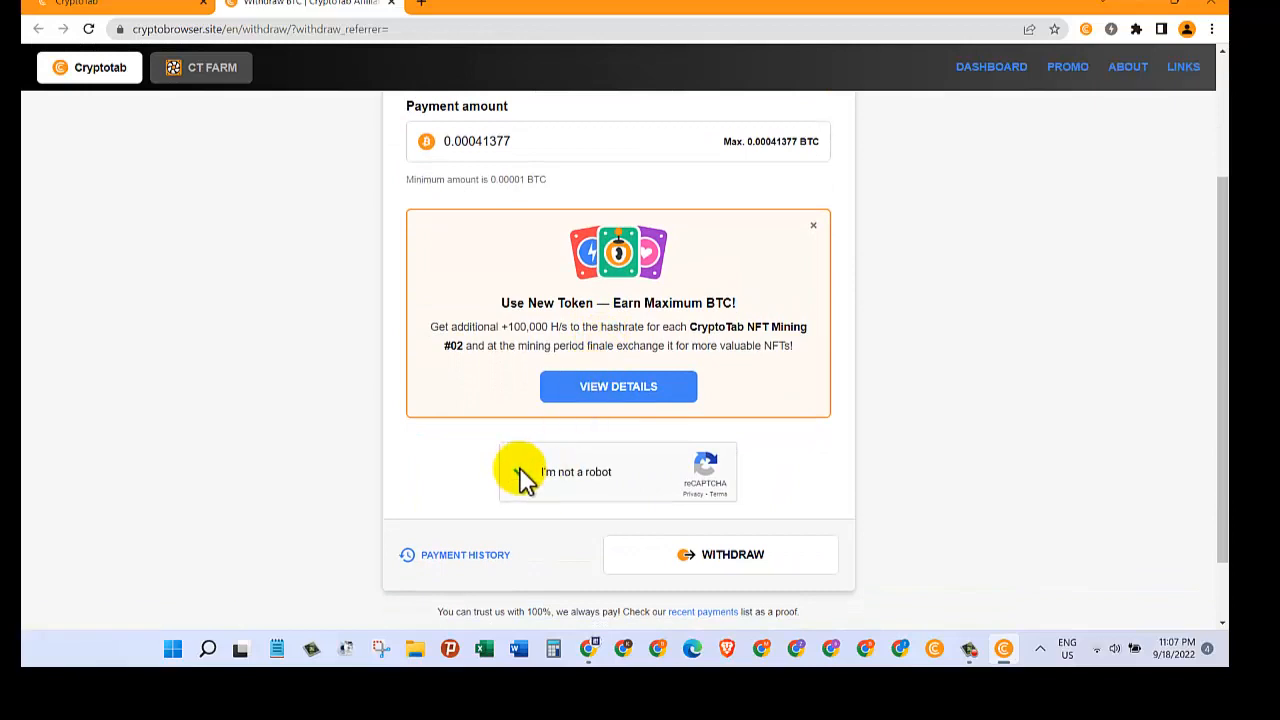
left_click(721, 555)
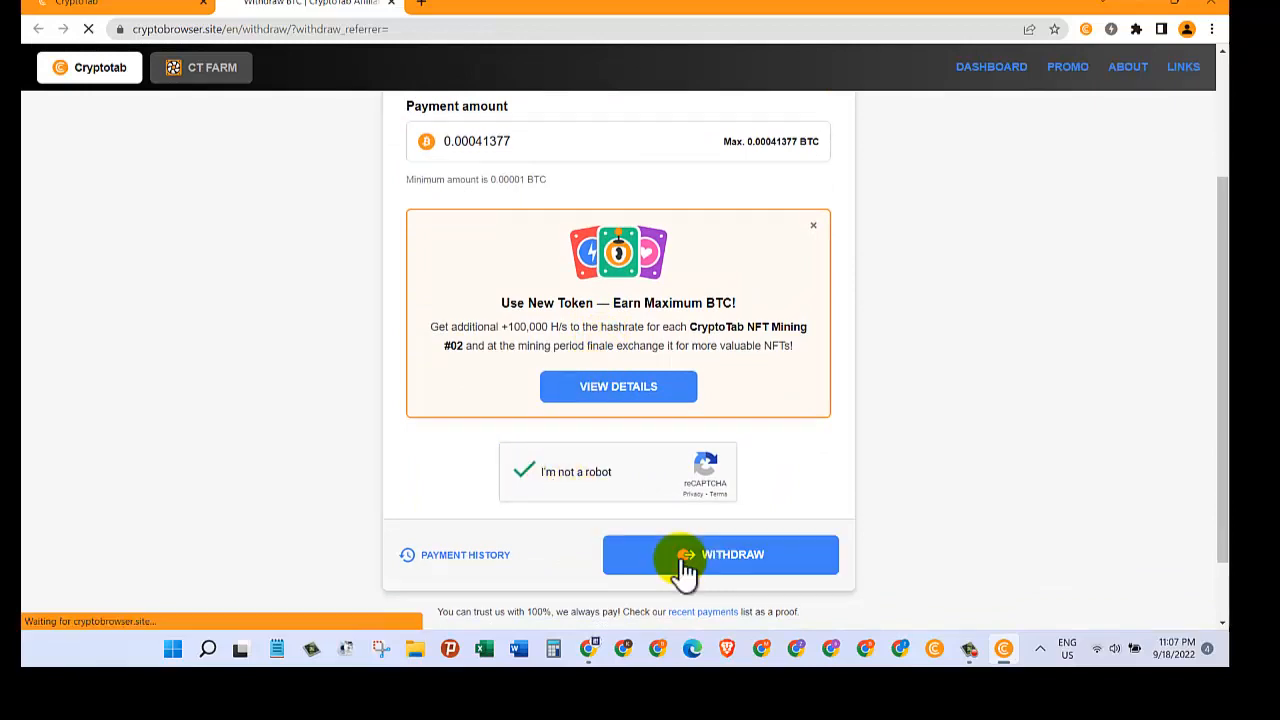
left_click(720, 555)
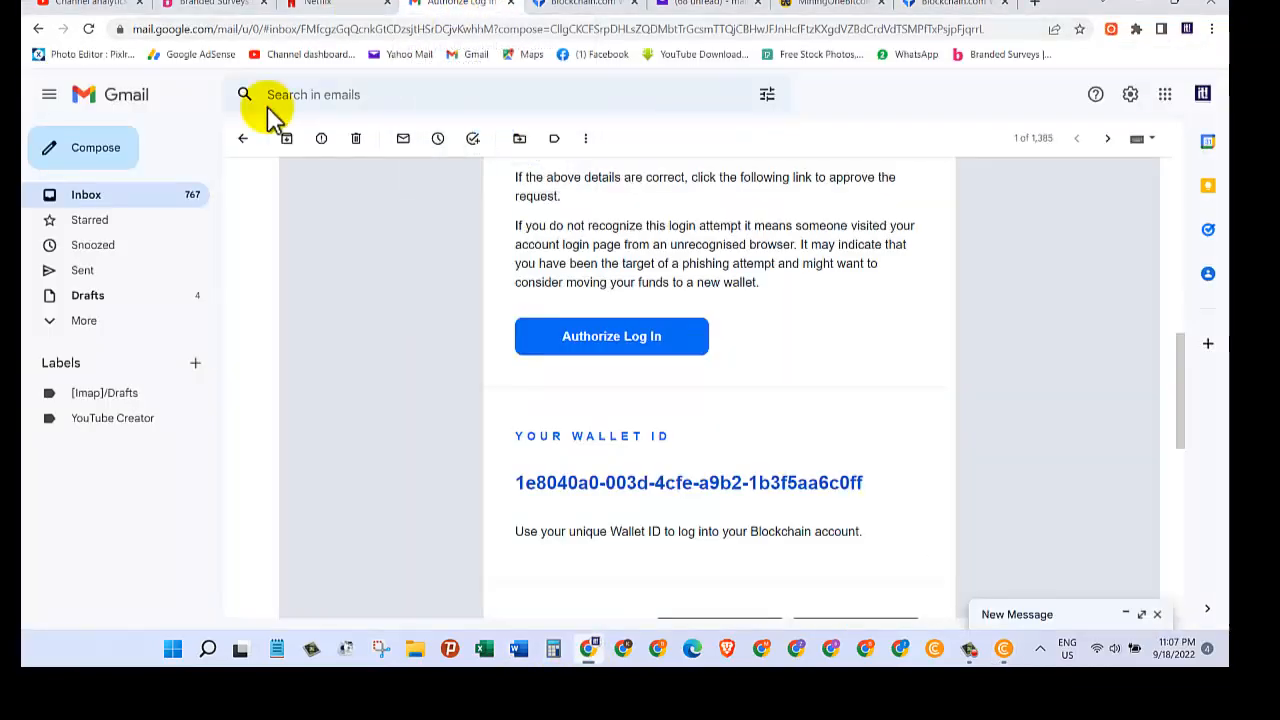
Step: Open CryptoTab's 'Withdrawal confirmation' email in Gmail and click CONFIRM WITHDRAWAL
left_click(86, 194)
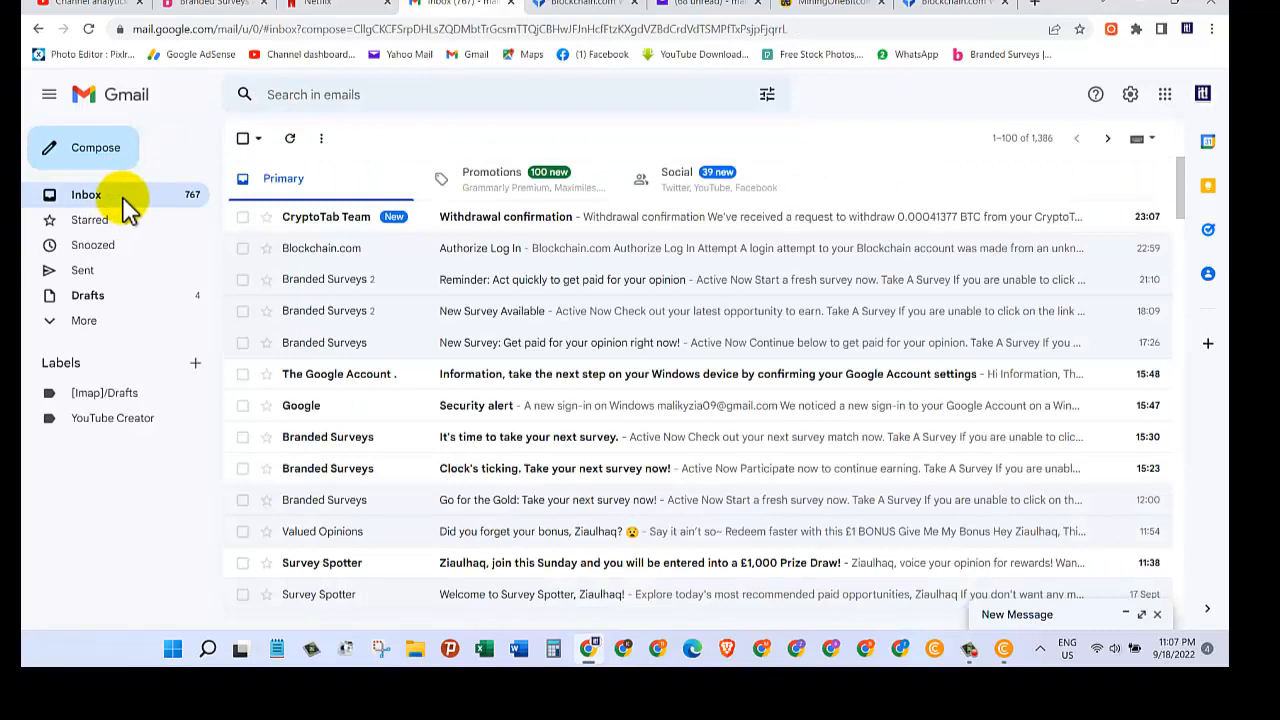
left_click(505, 216)
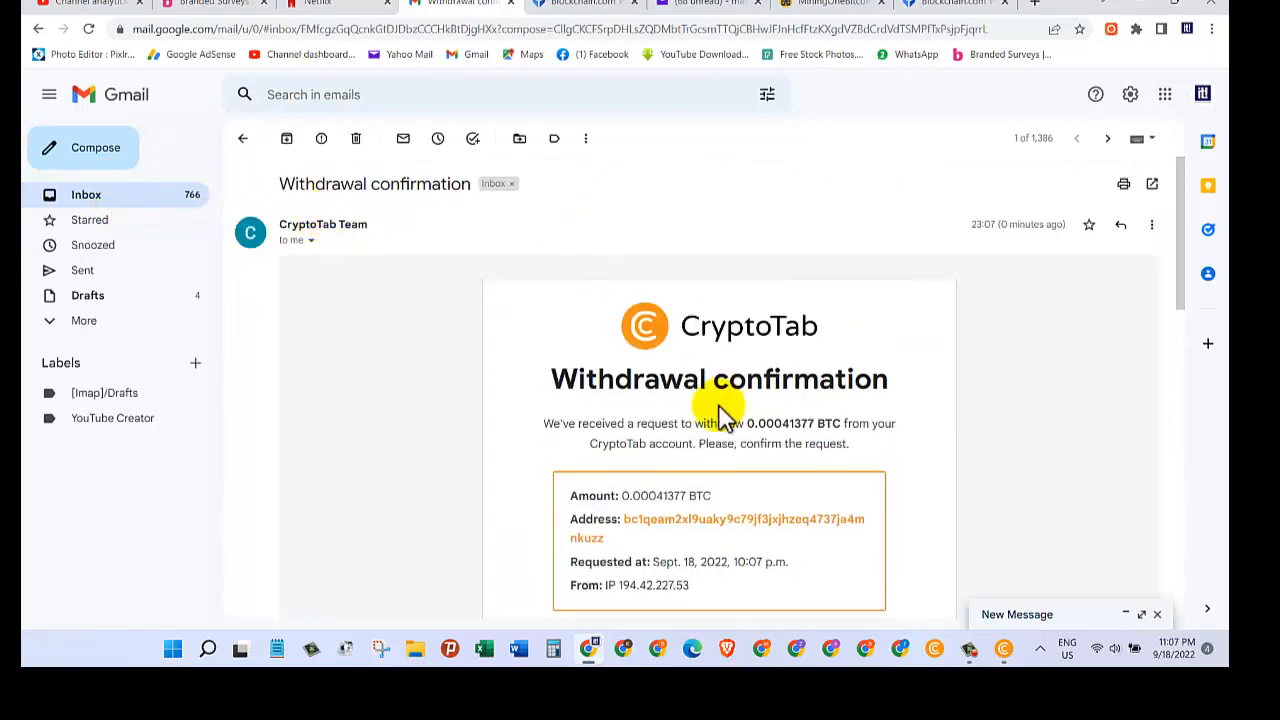
scroll("down", 3)
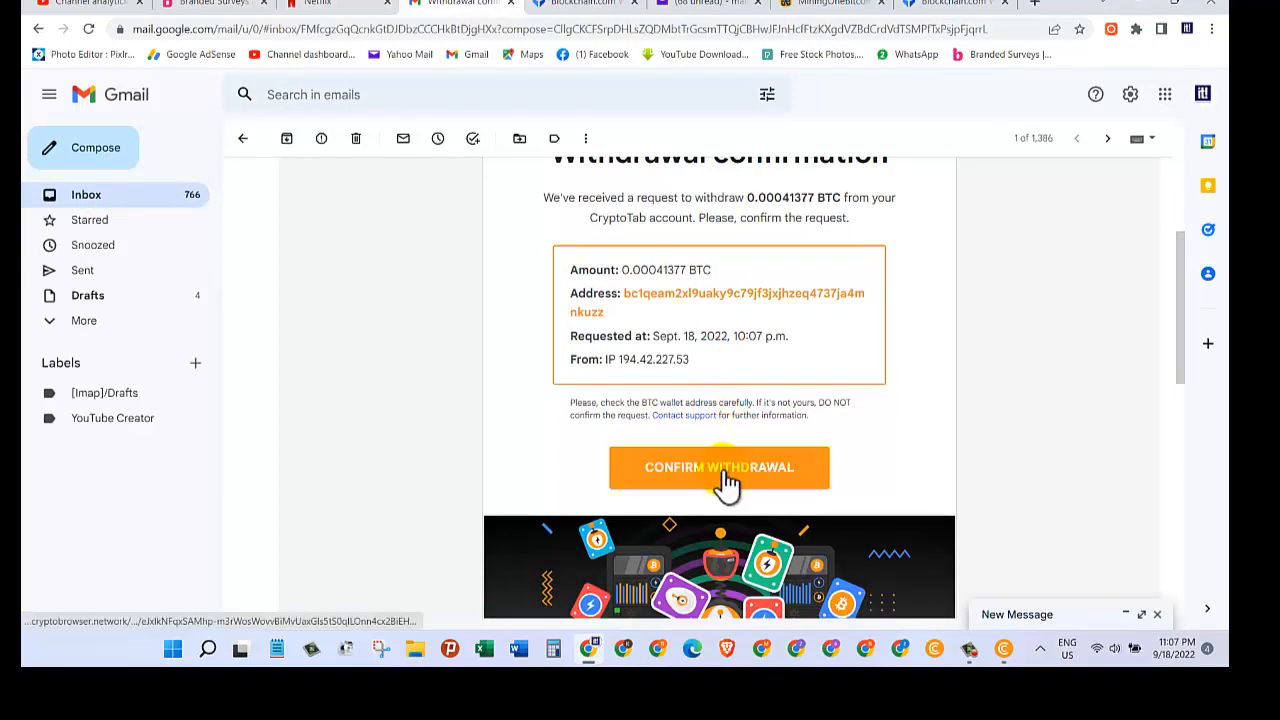
left_click(719, 467)
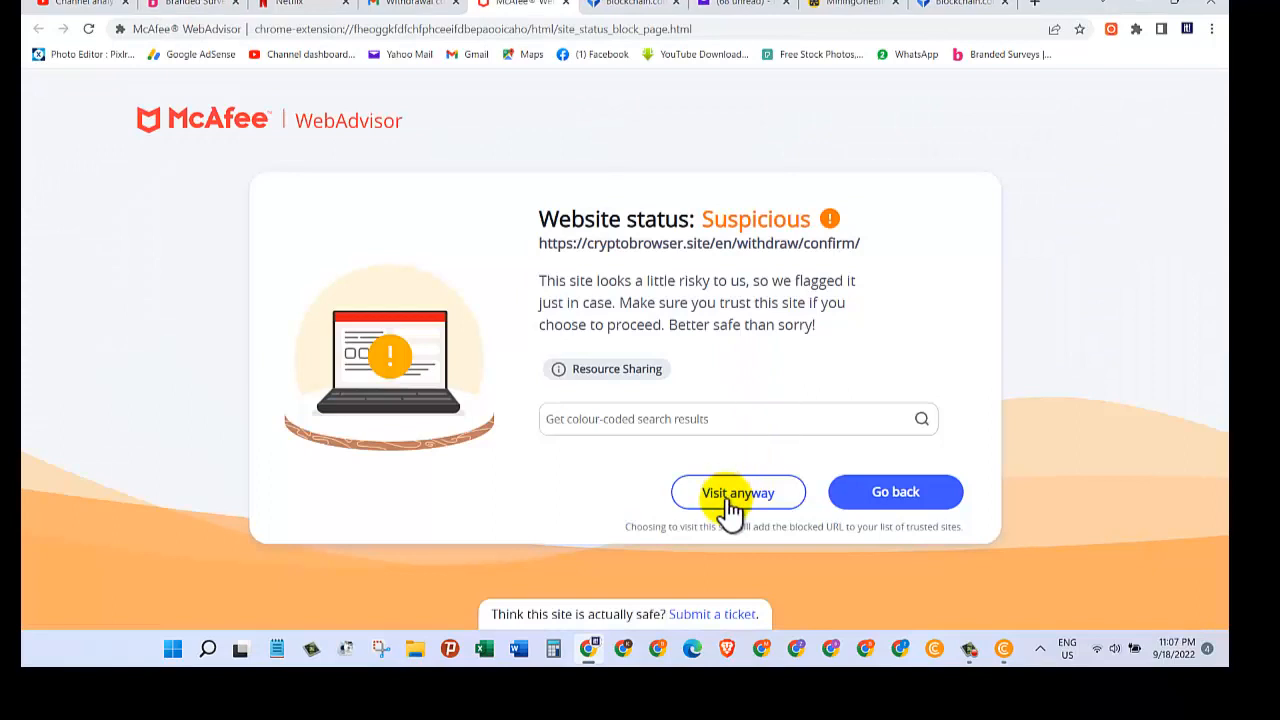
Step: Visit the flagged confirmation site anyway and acknowledge the Withdrawal Confirmed dialog
left_click(738, 492)
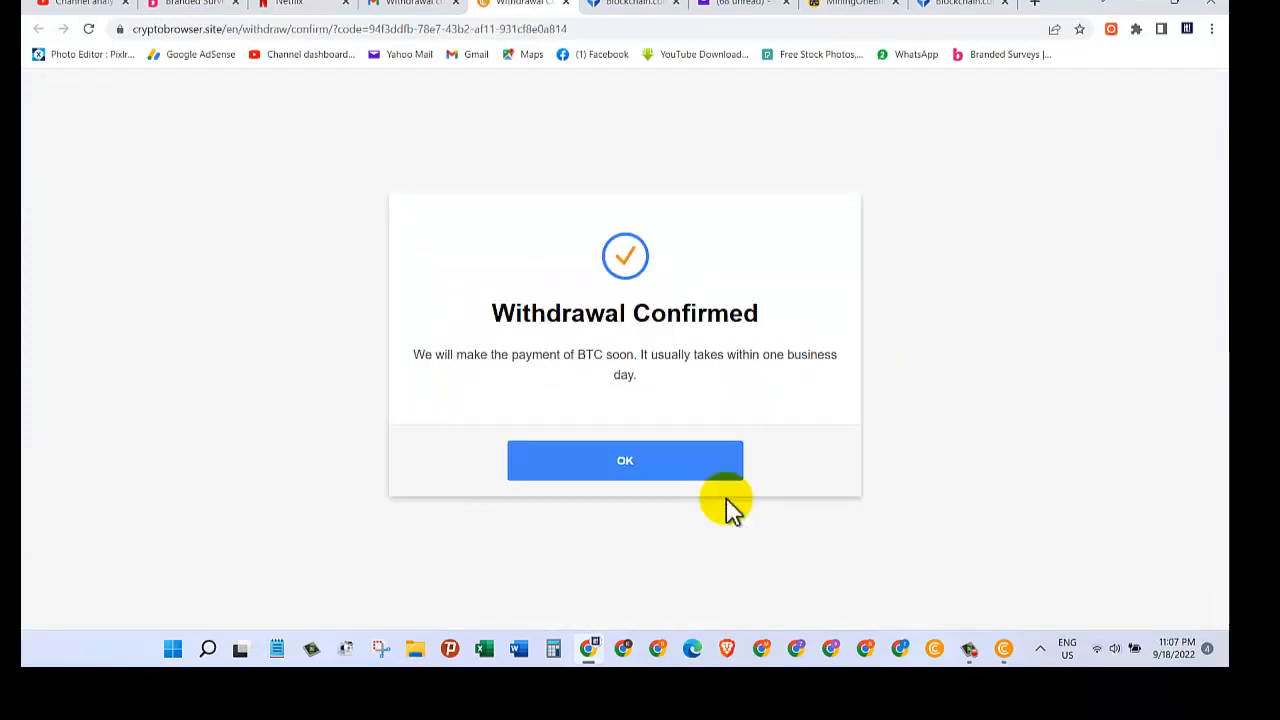
mouse_move(500, 360)
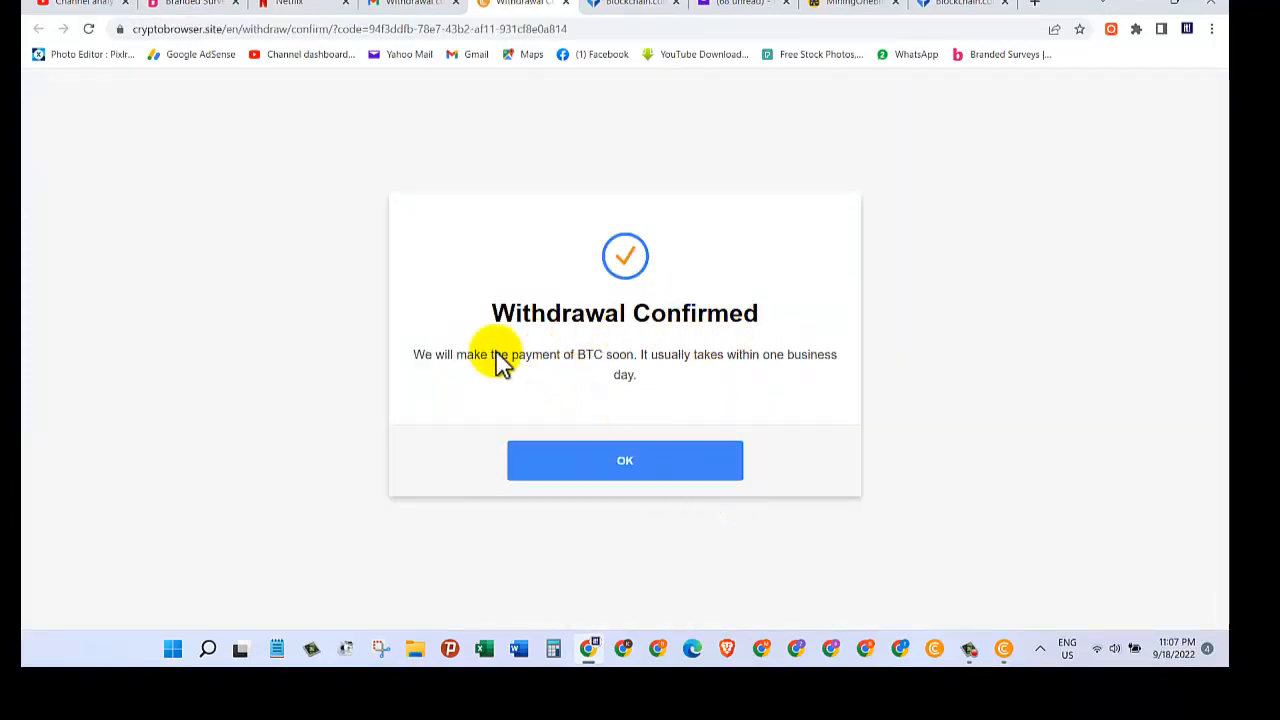
mouse_move(650, 375)
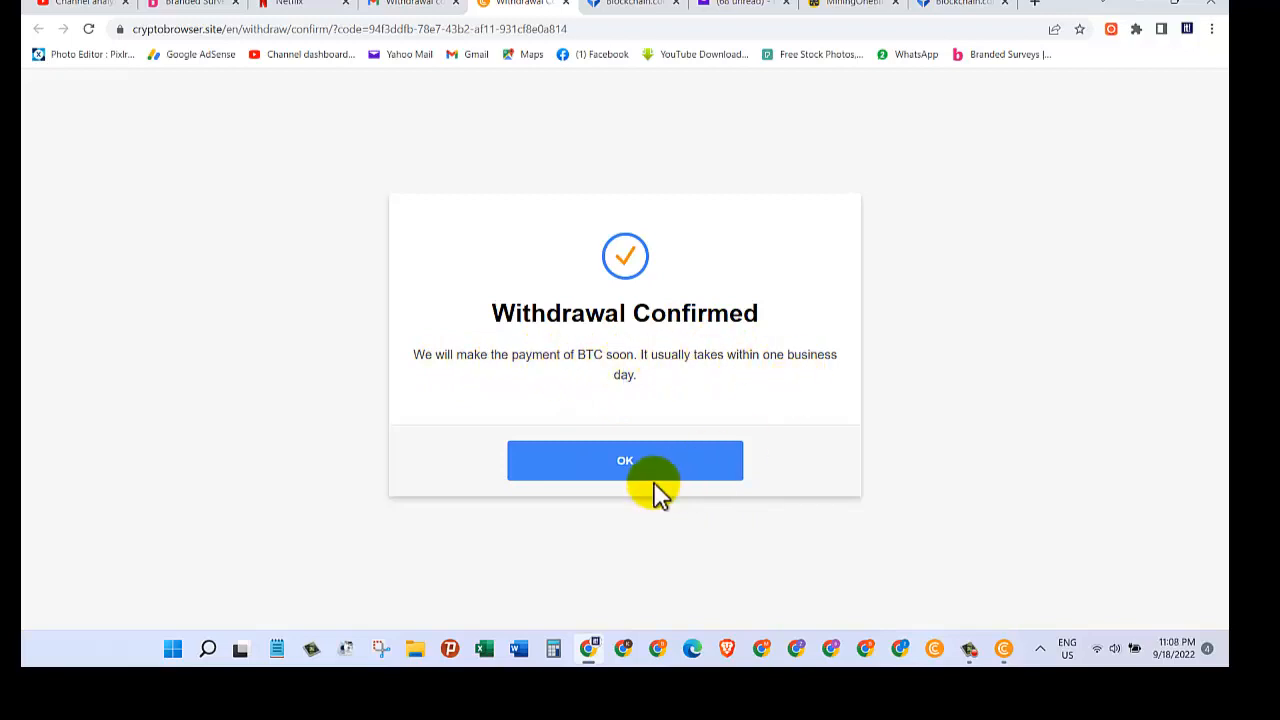
left_click(624, 460)
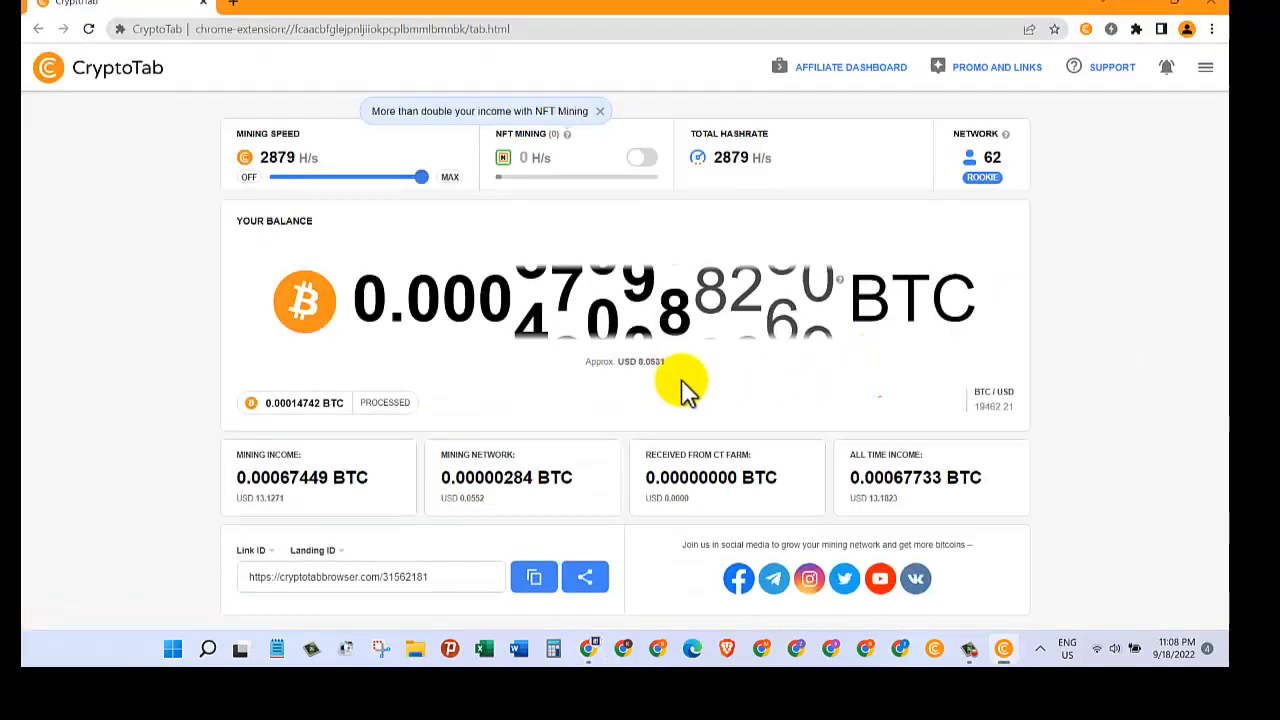
mouse_move(720, 382)
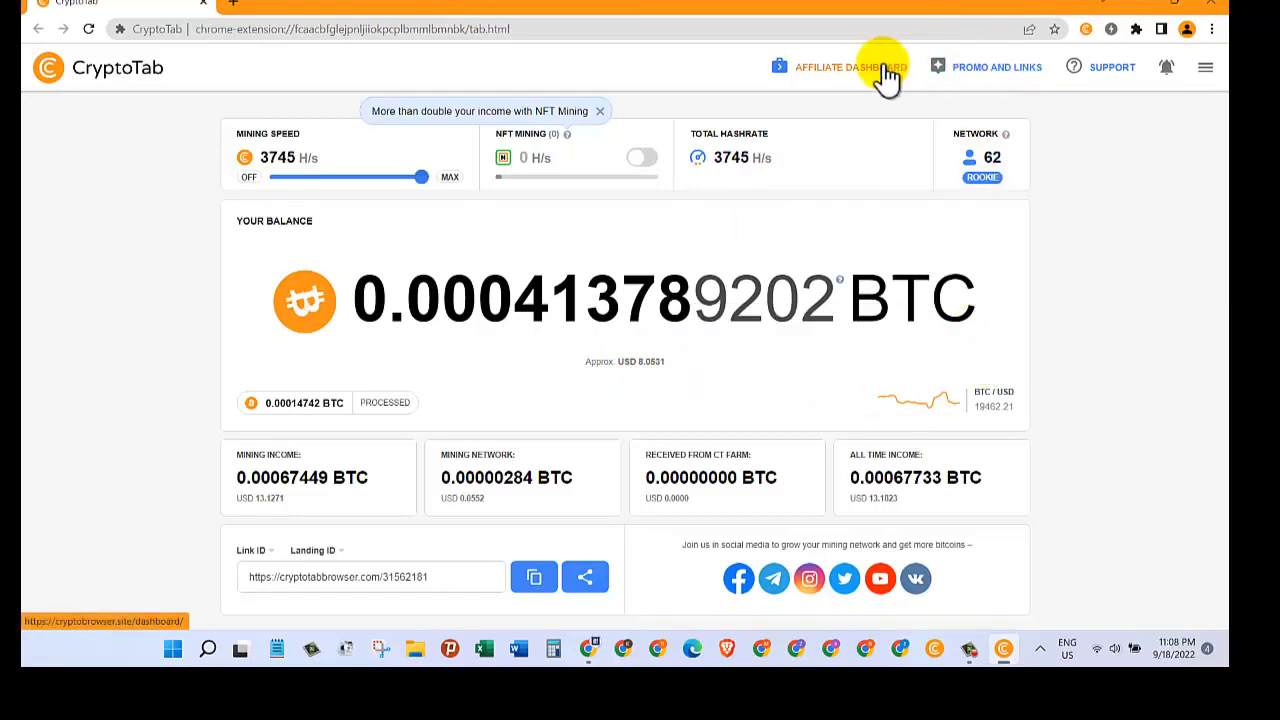
Step: Open CryptoTab's AFFILIATE DASHBOARD from the header
left_click(851, 66)
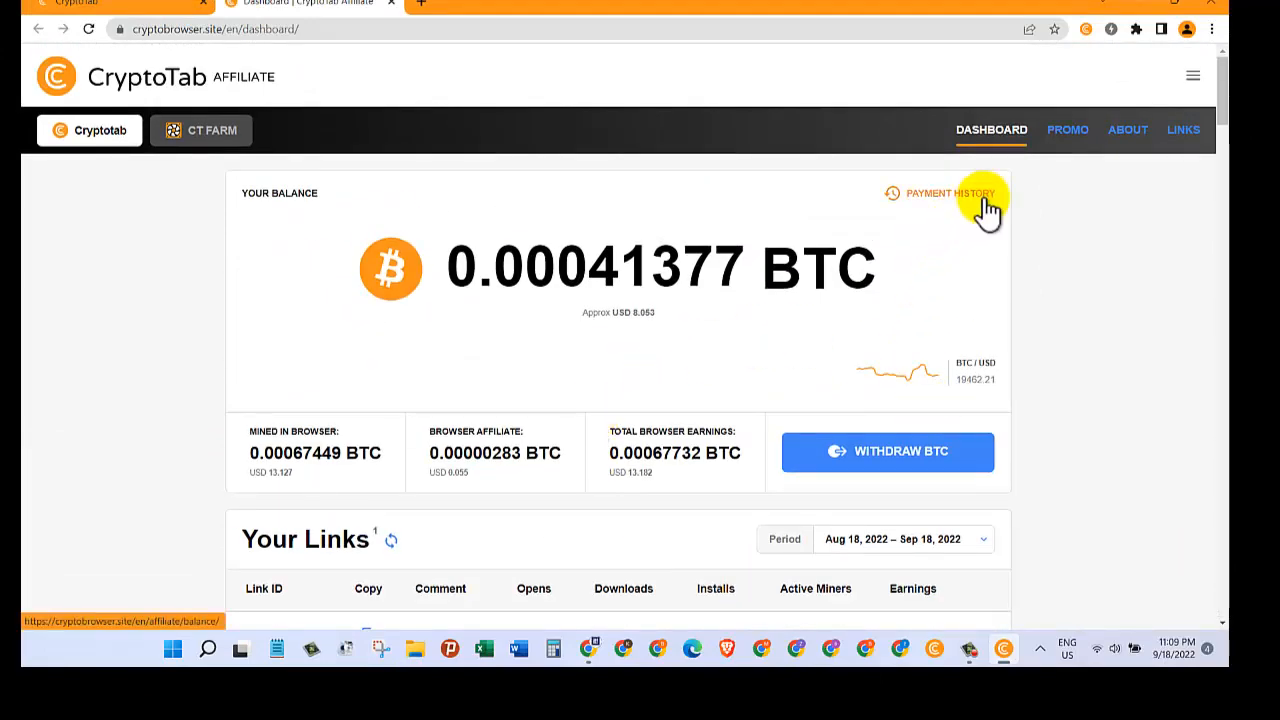
Step: Open payment history and view details of the 18 Sep 2022 withdrawal
left_click(946, 193)
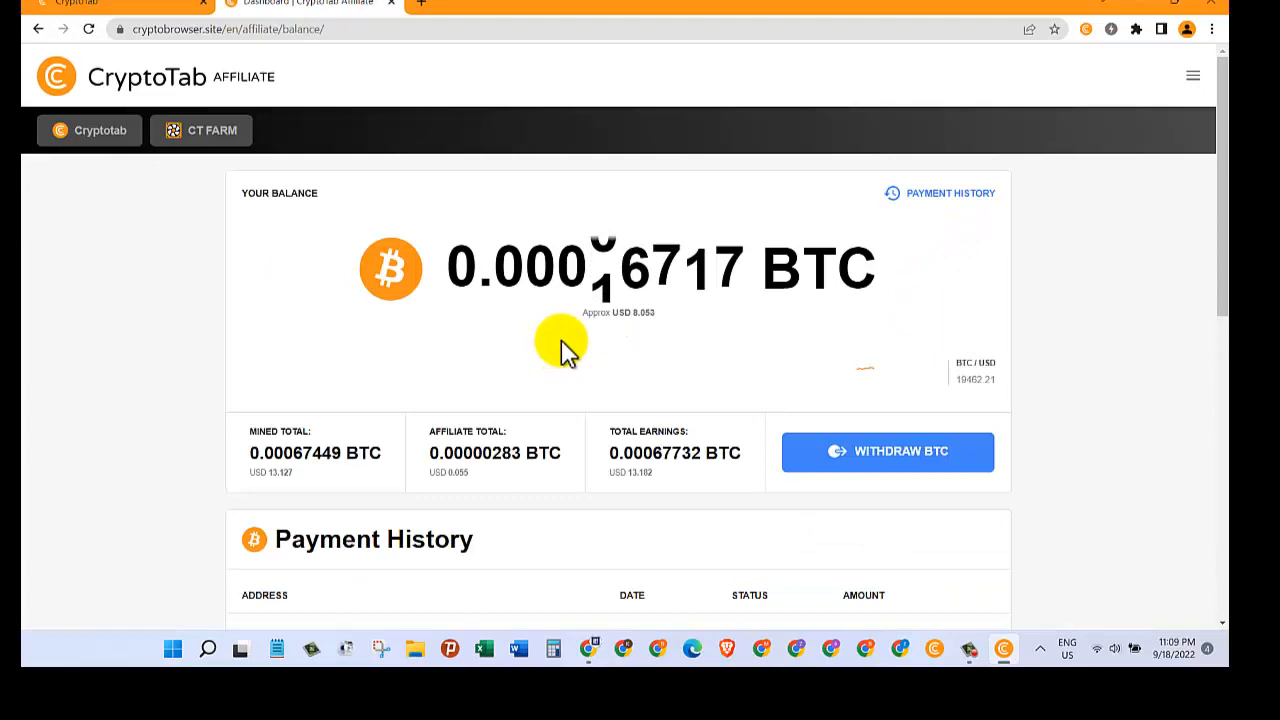
scroll("down", 3)
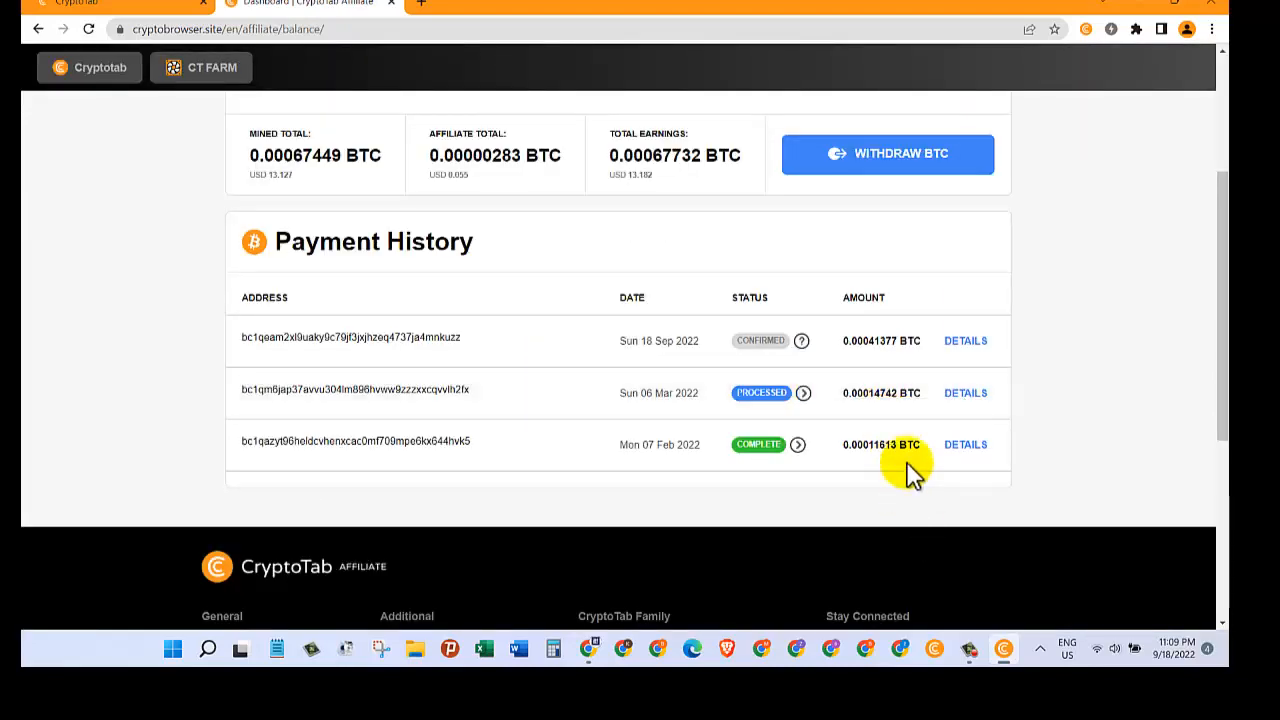
mouse_move(495, 305)
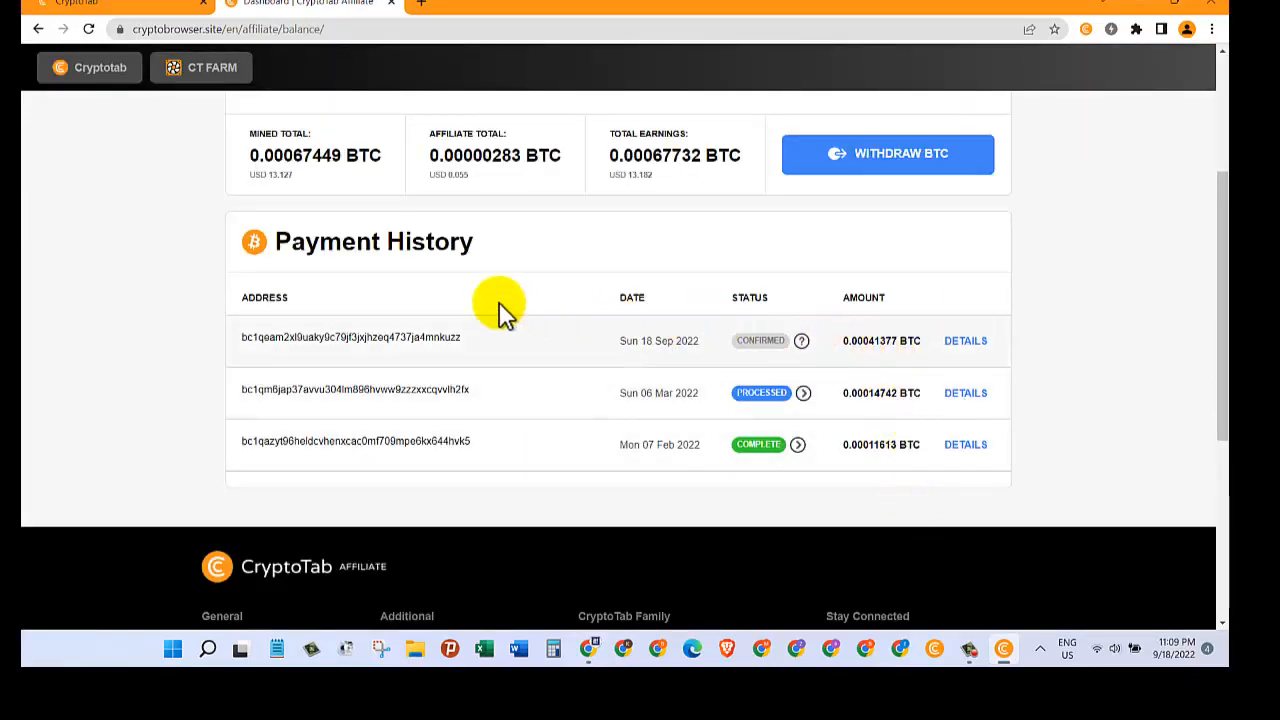
mouse_move(965, 341)
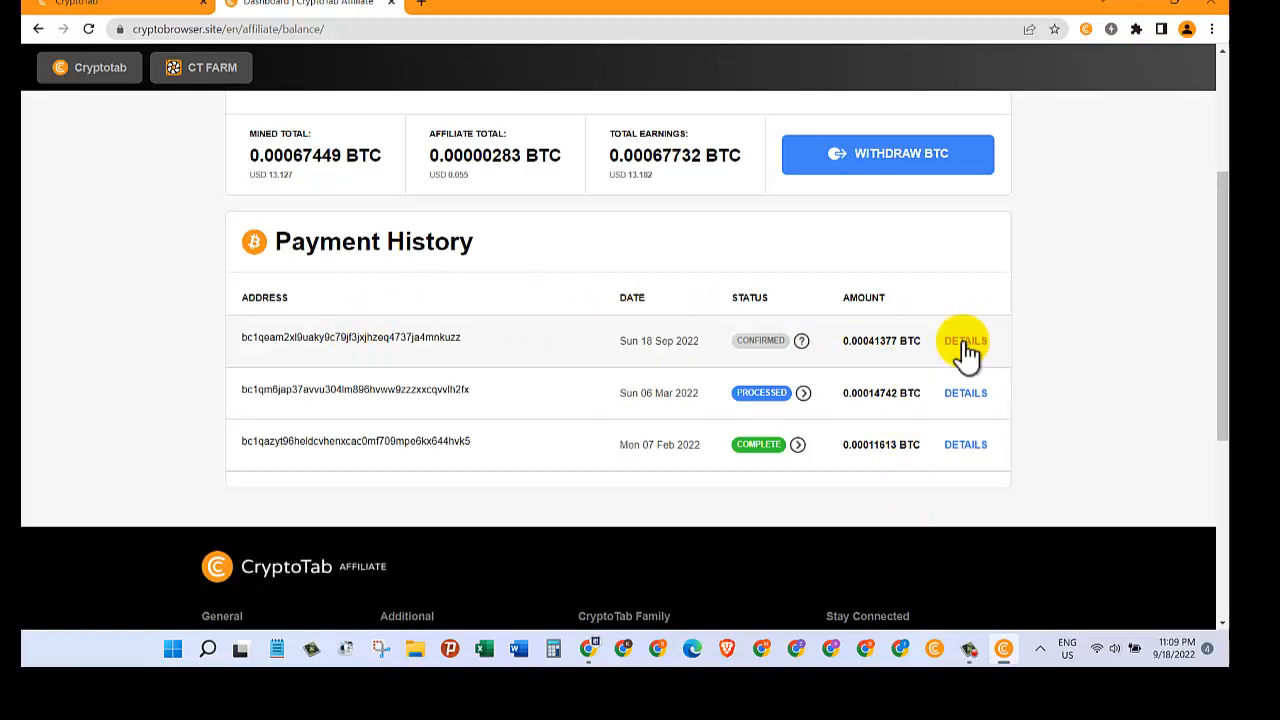
left_click(965, 340)
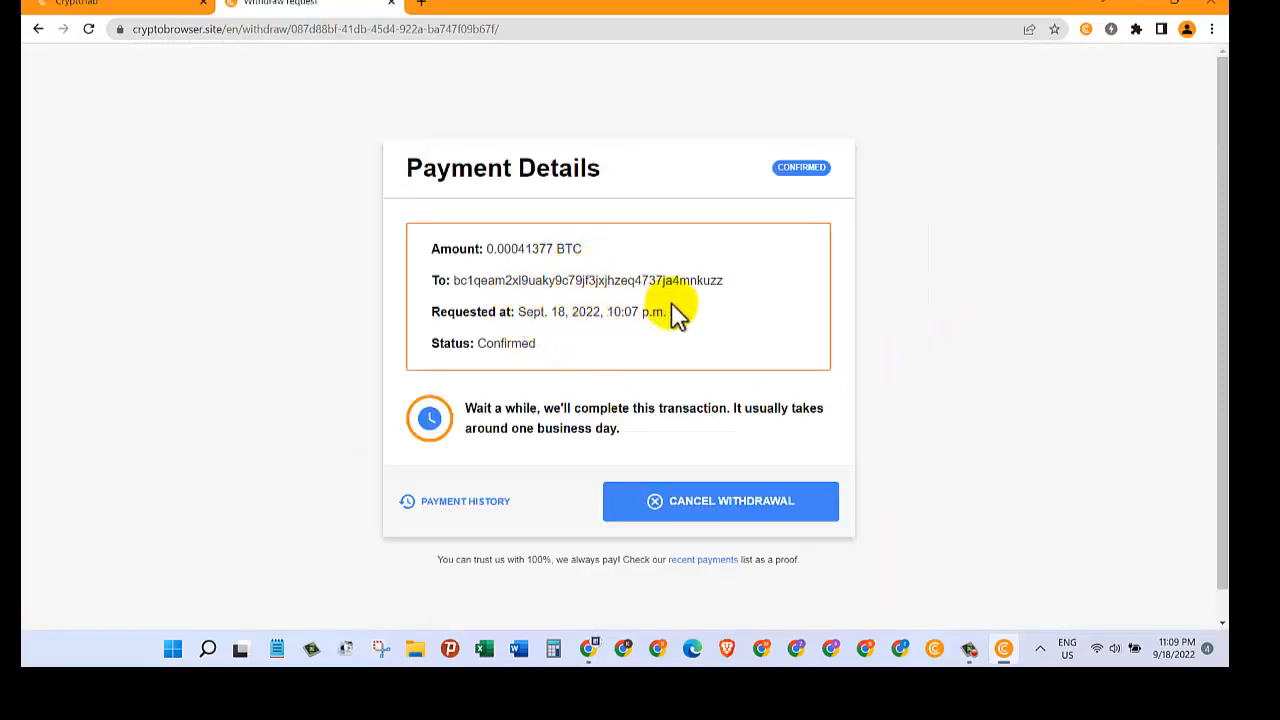
mouse_move(675, 550)
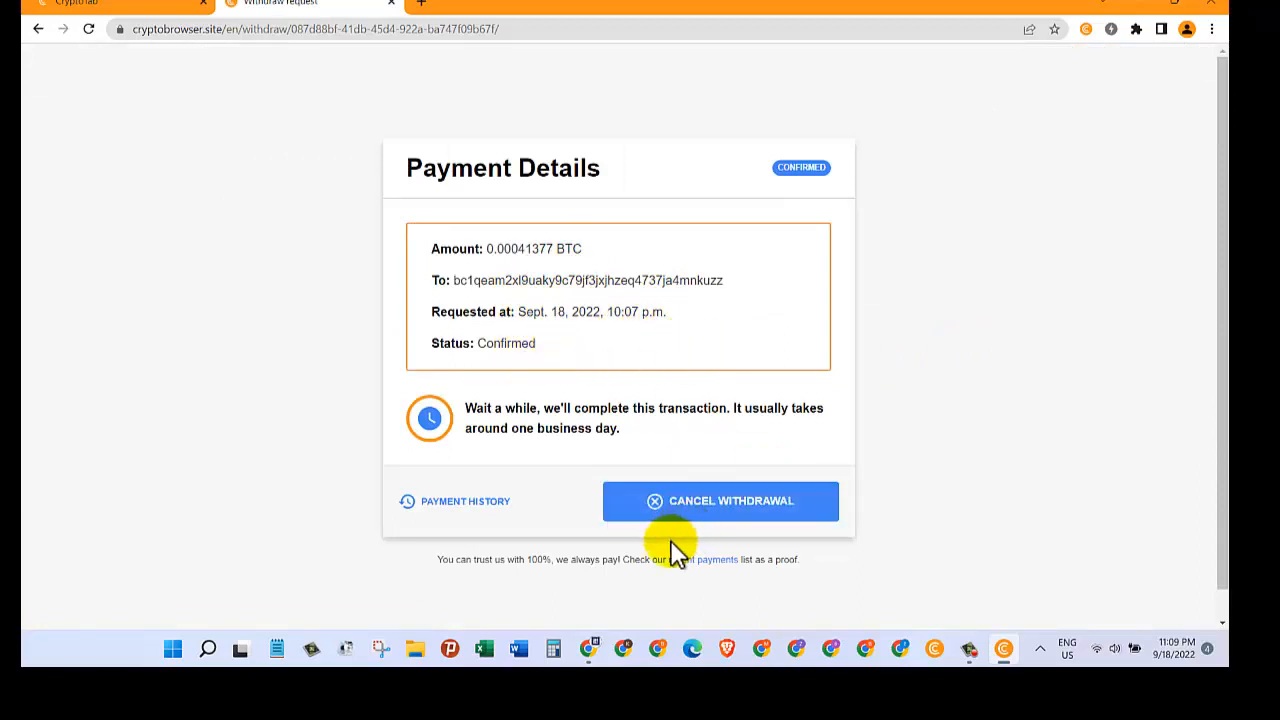
mouse_move(352, 521)
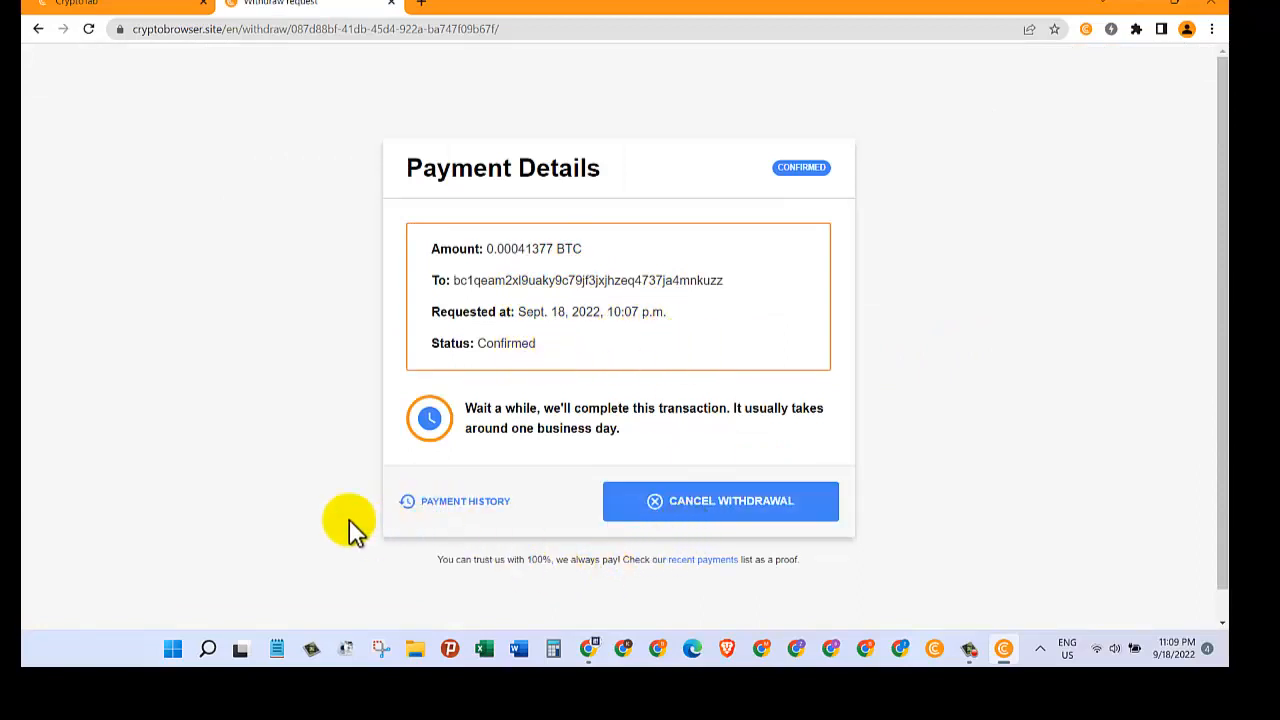
mouse_move(800, 185)
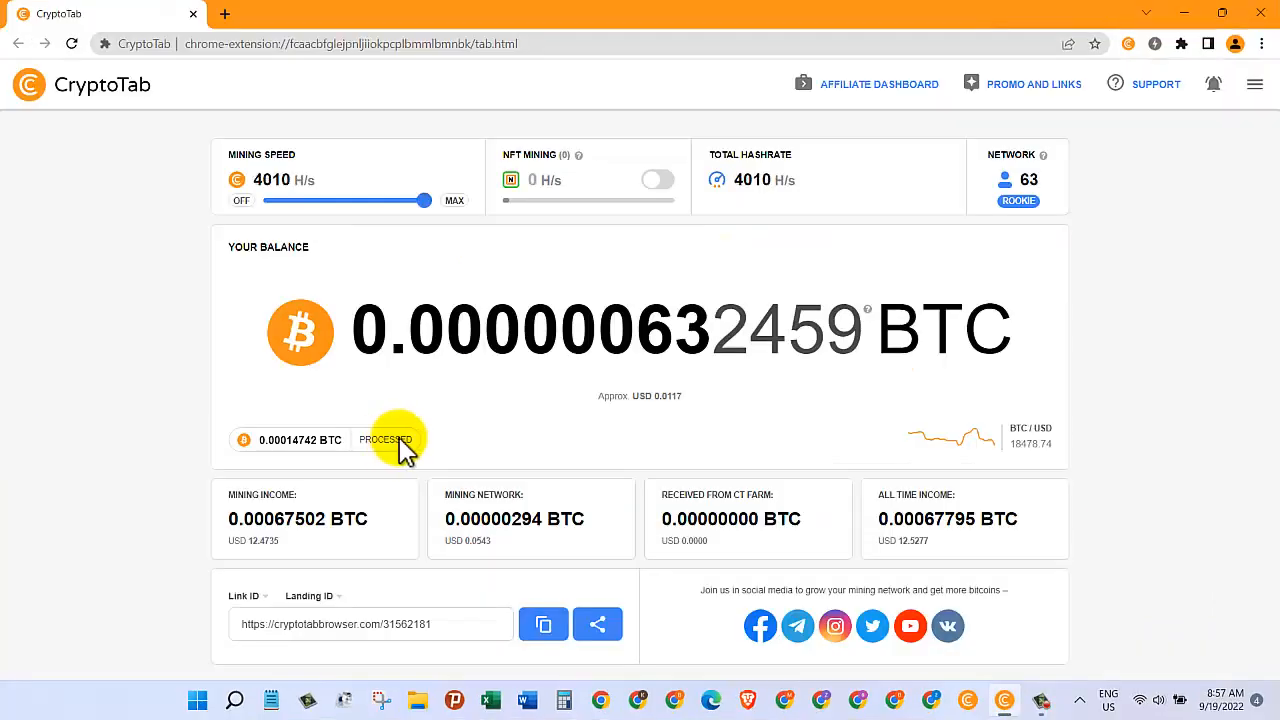
mouse_move(360, 450)
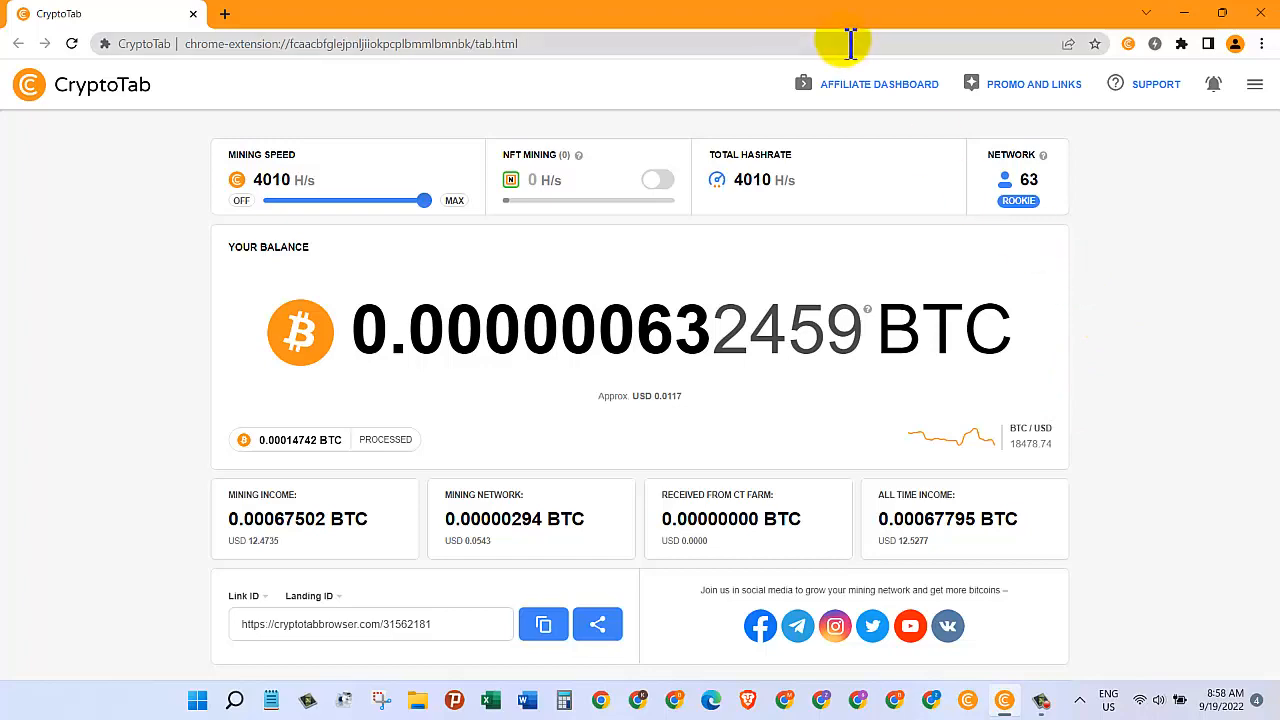
Step: Reopen payment history and view the now Complete 18 Sep 2022 withdrawal details
left_click(870, 84)
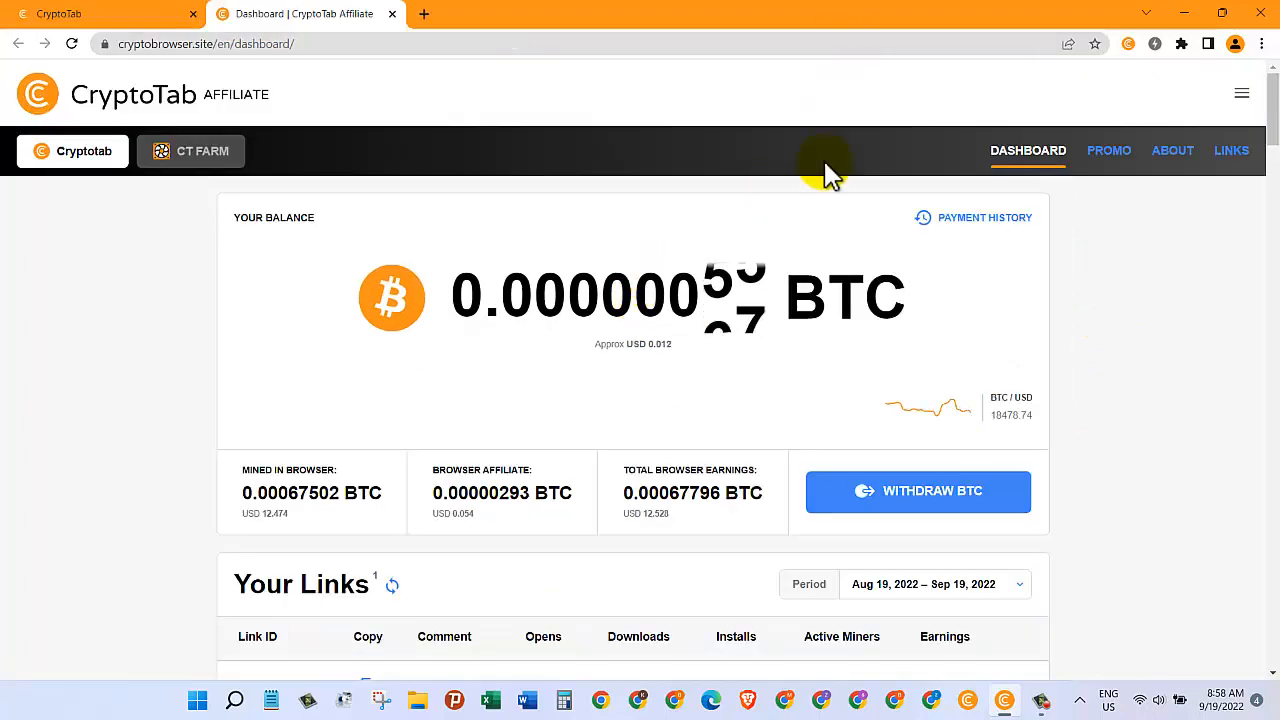
left_click(985, 217)
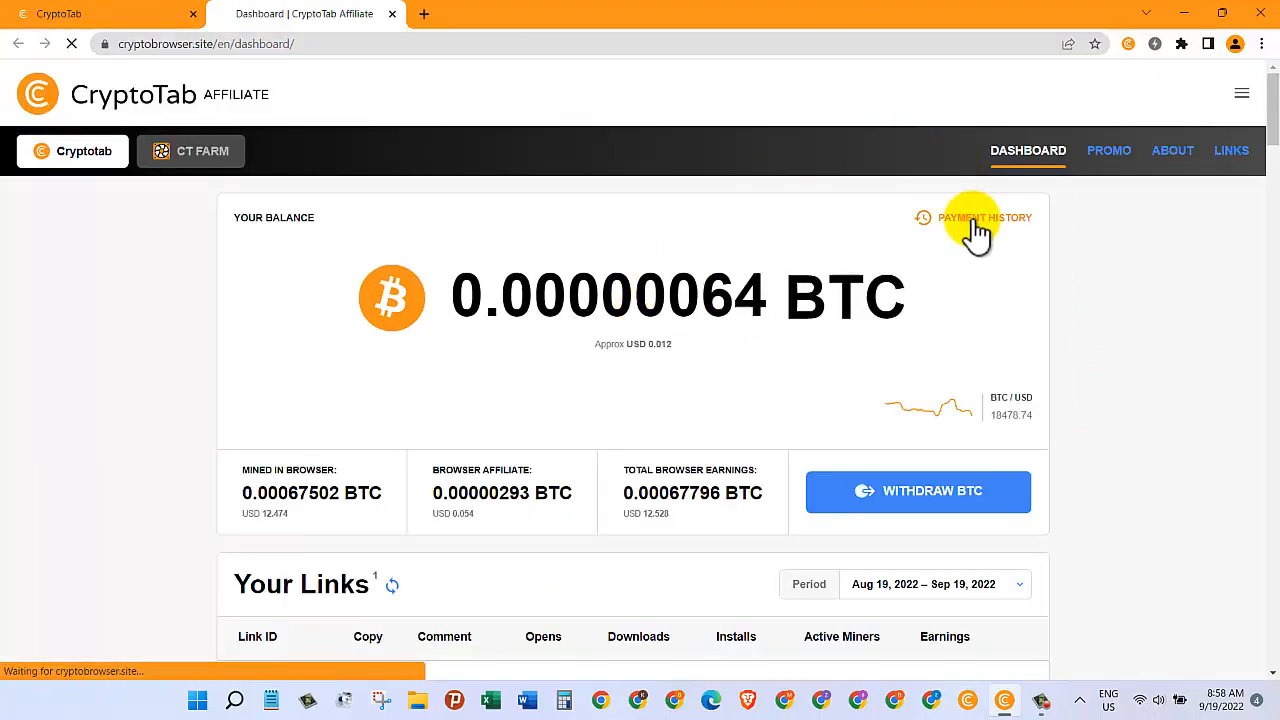
left_click(985, 217)
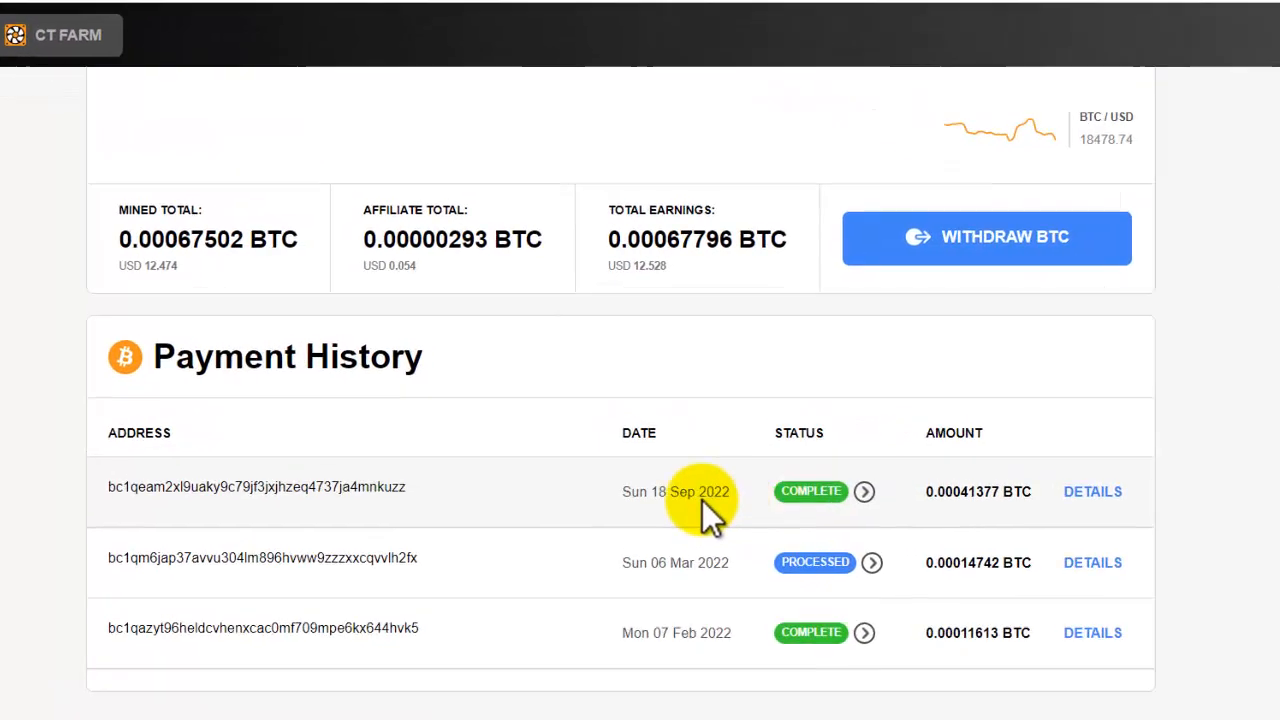
mouse_move(790, 530)
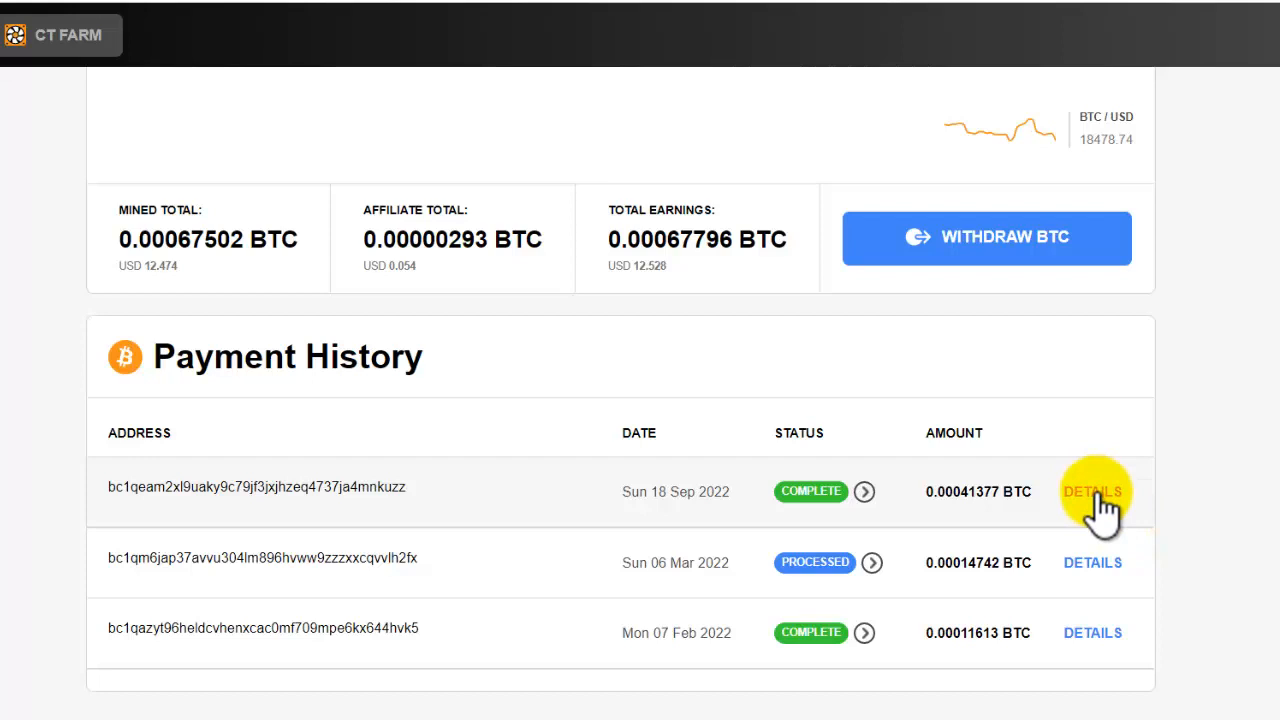
left_click(1093, 491)
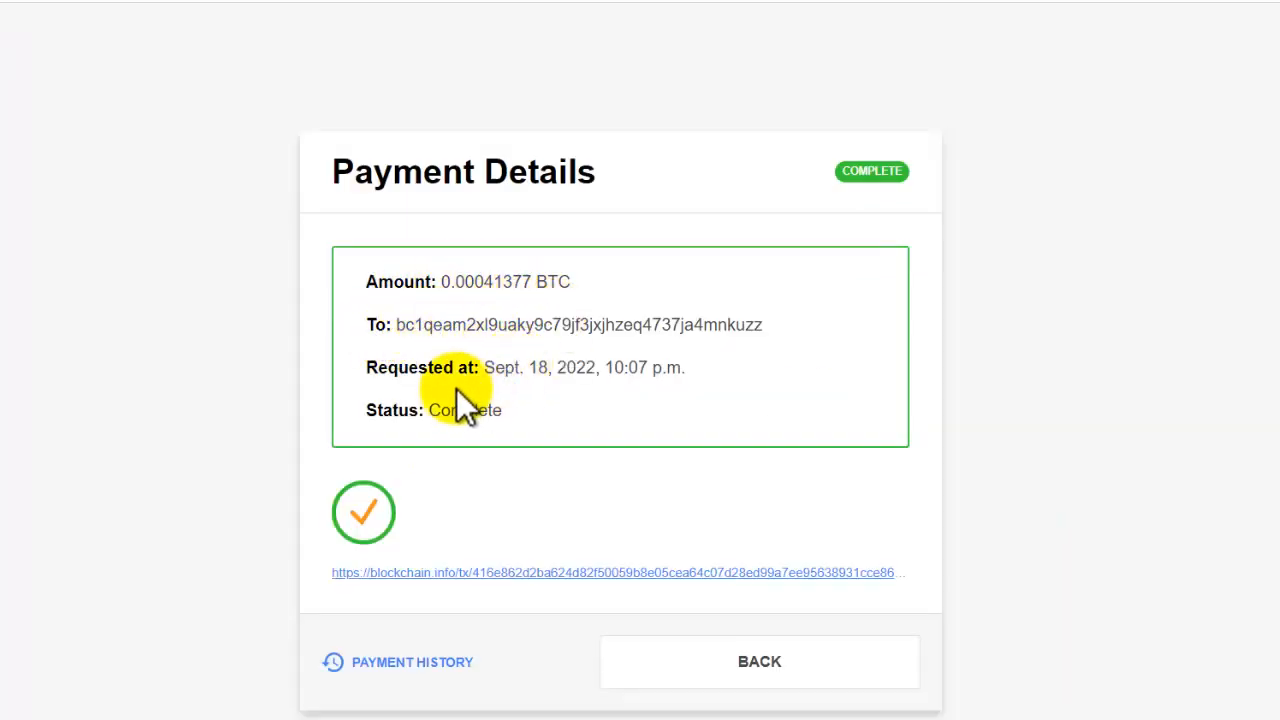
mouse_move(215, 465)
type("blo")
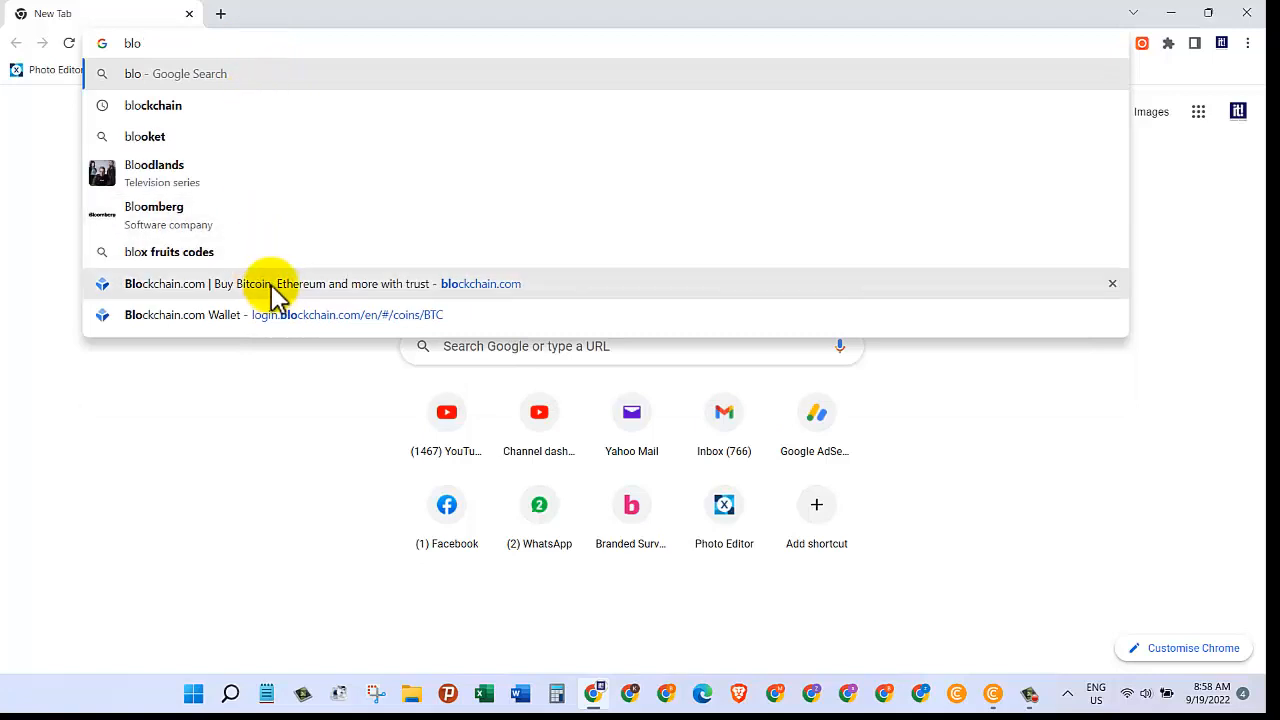
Step: Go to the Blockchain.com website and log in to the wallet
left_click(280, 283)
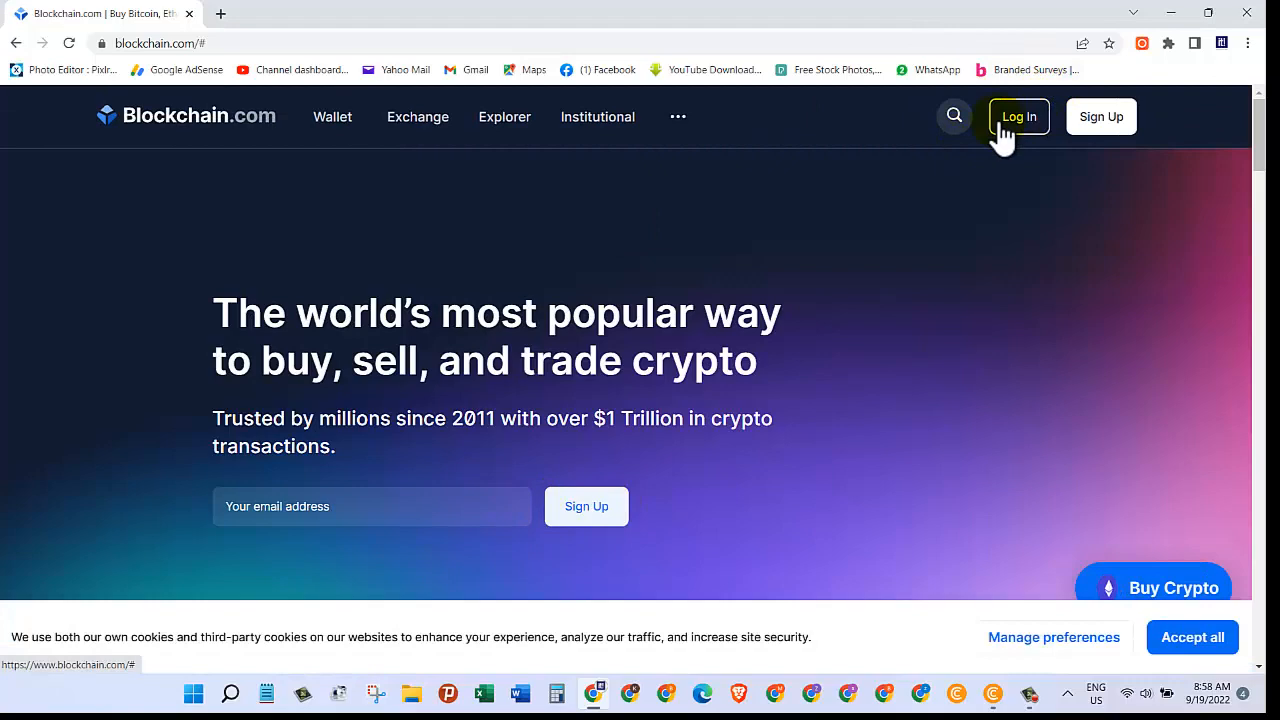
left_click(1018, 116)
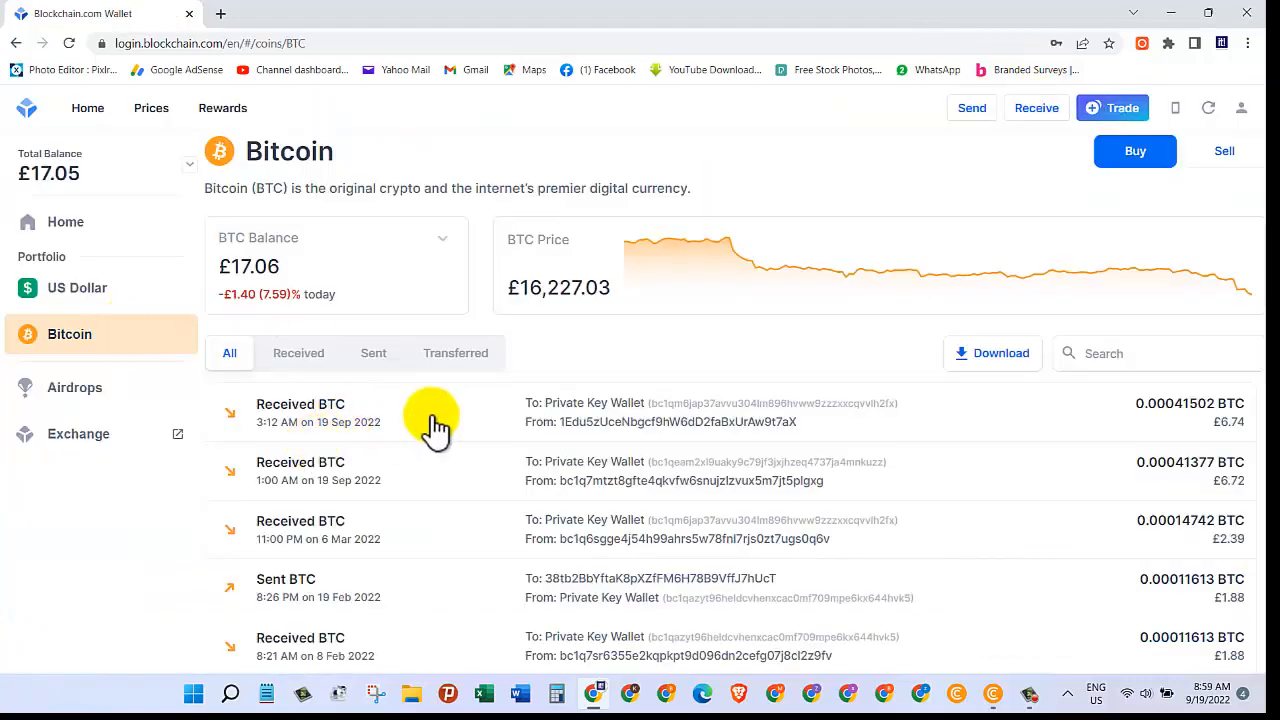
Step: Scroll the Bitcoin transactions to the 0.00041377 BTC receipt from 19 Sep 2022
scroll("down", 3)
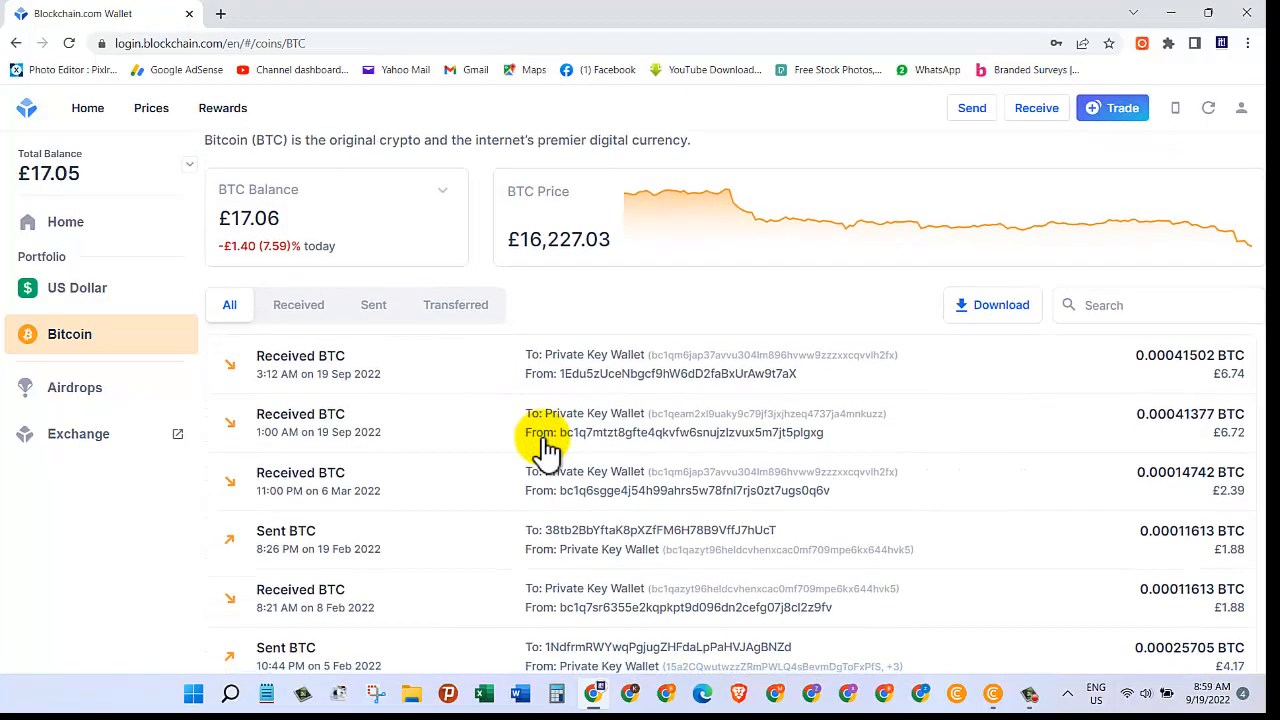
mouse_move(820, 473)
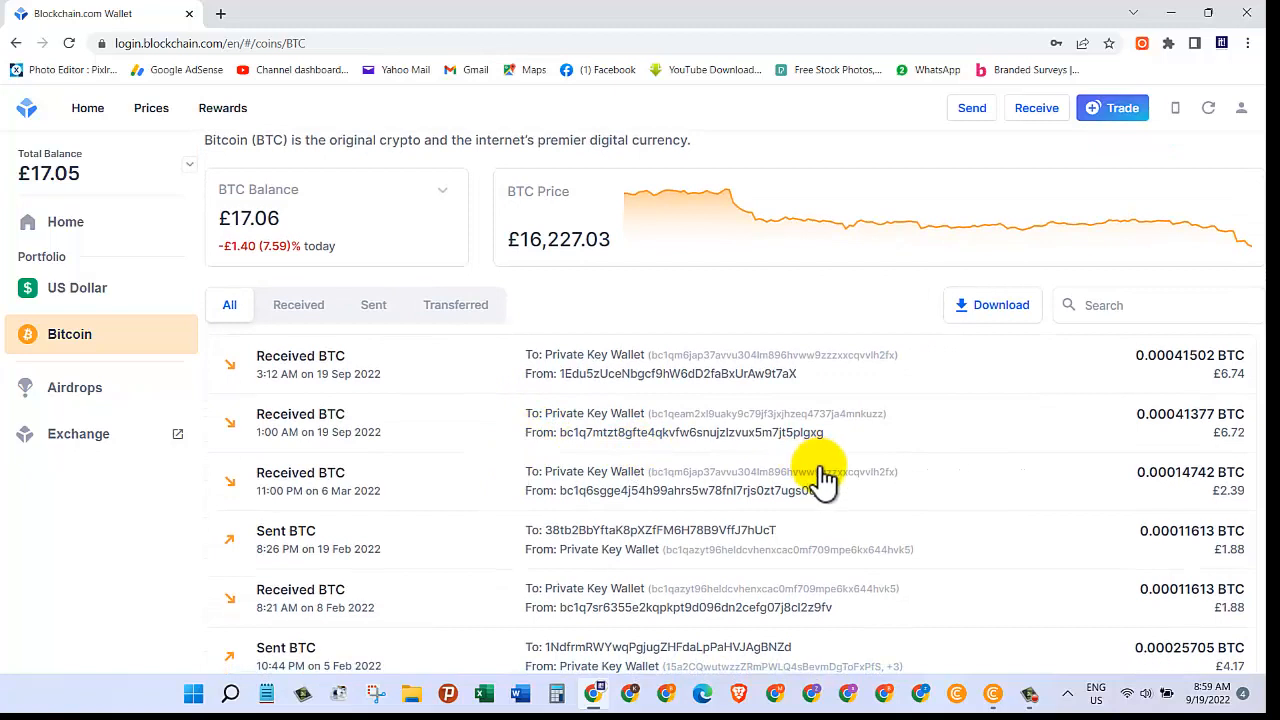
mouse_move(290, 450)
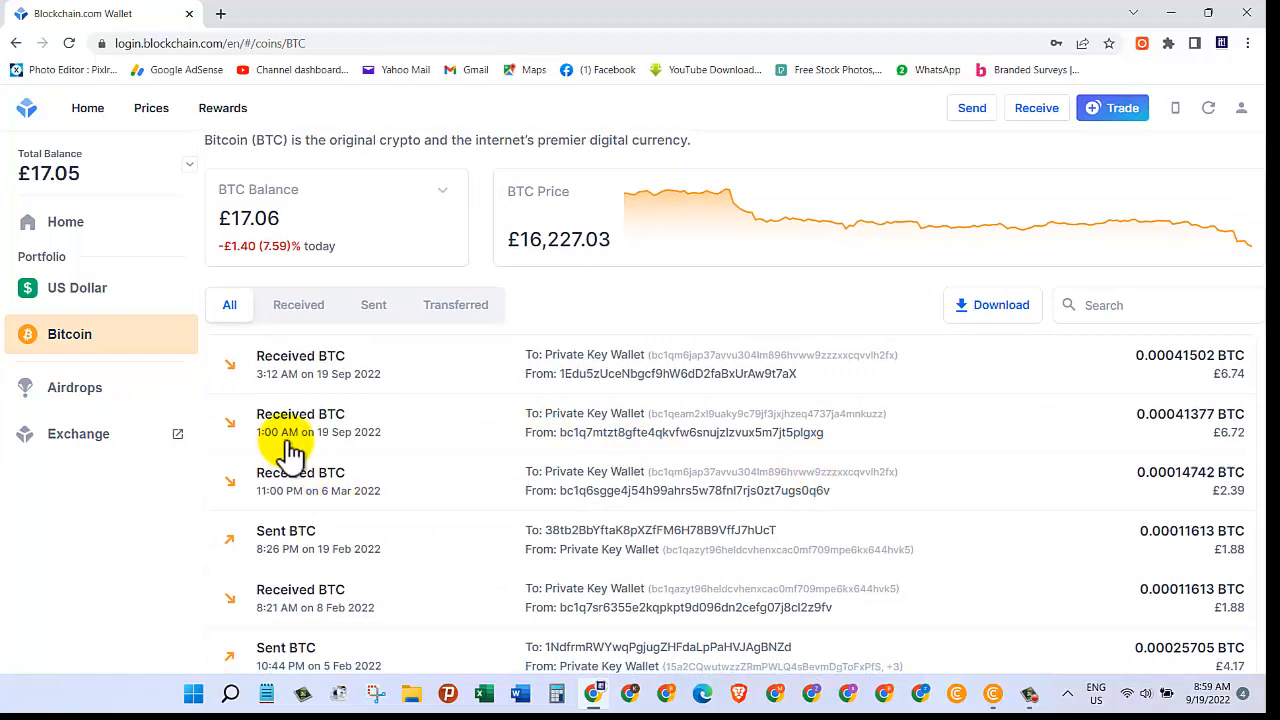
mouse_move(818, 437)
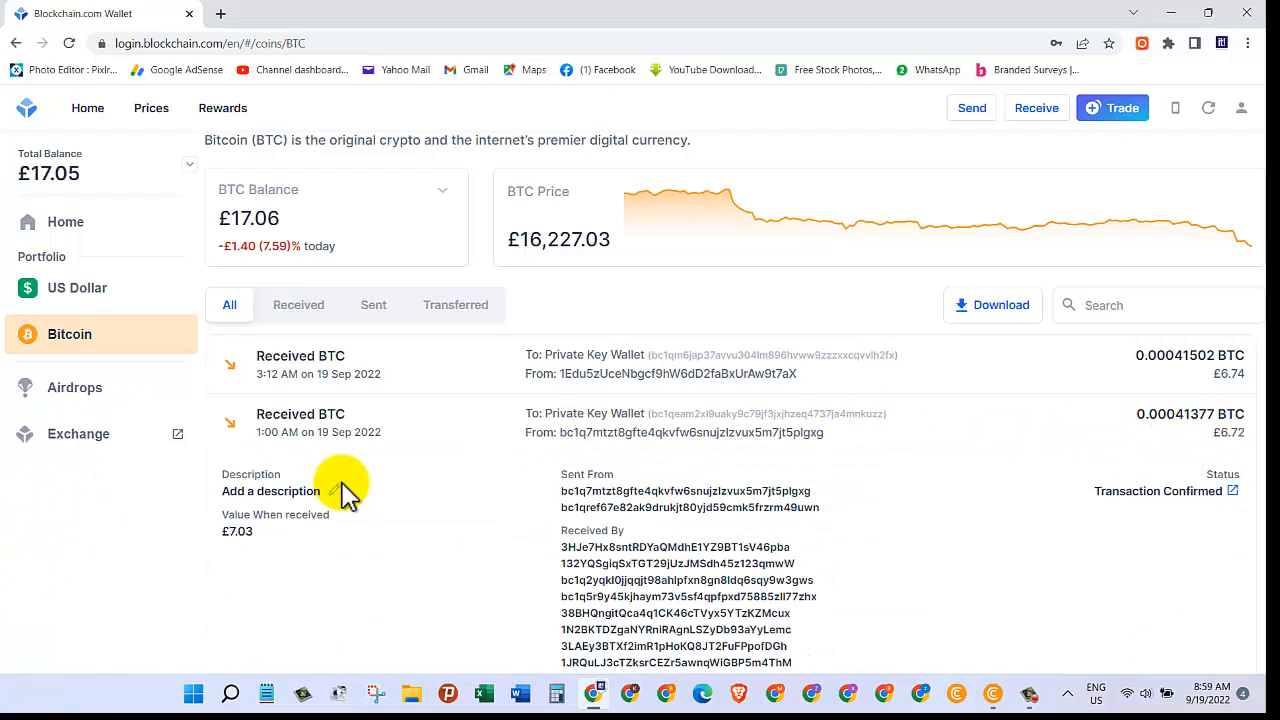
mouse_move(590, 437)
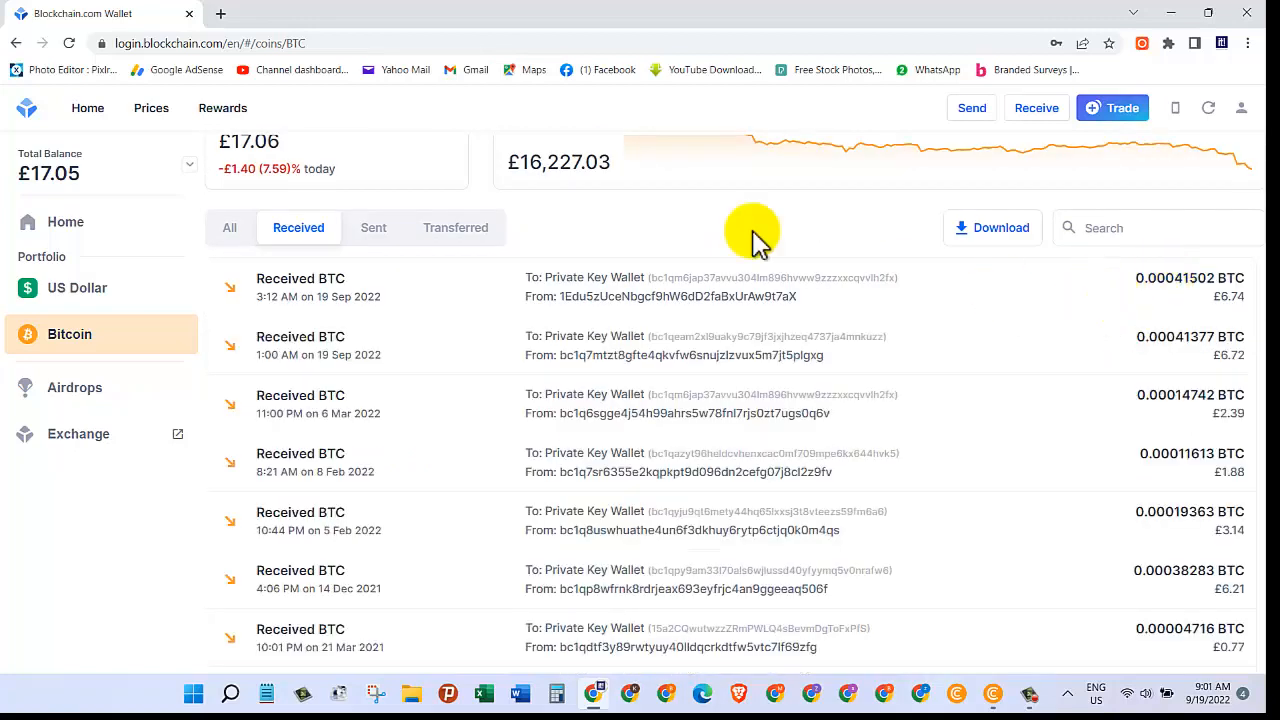
mouse_move(433, 130)
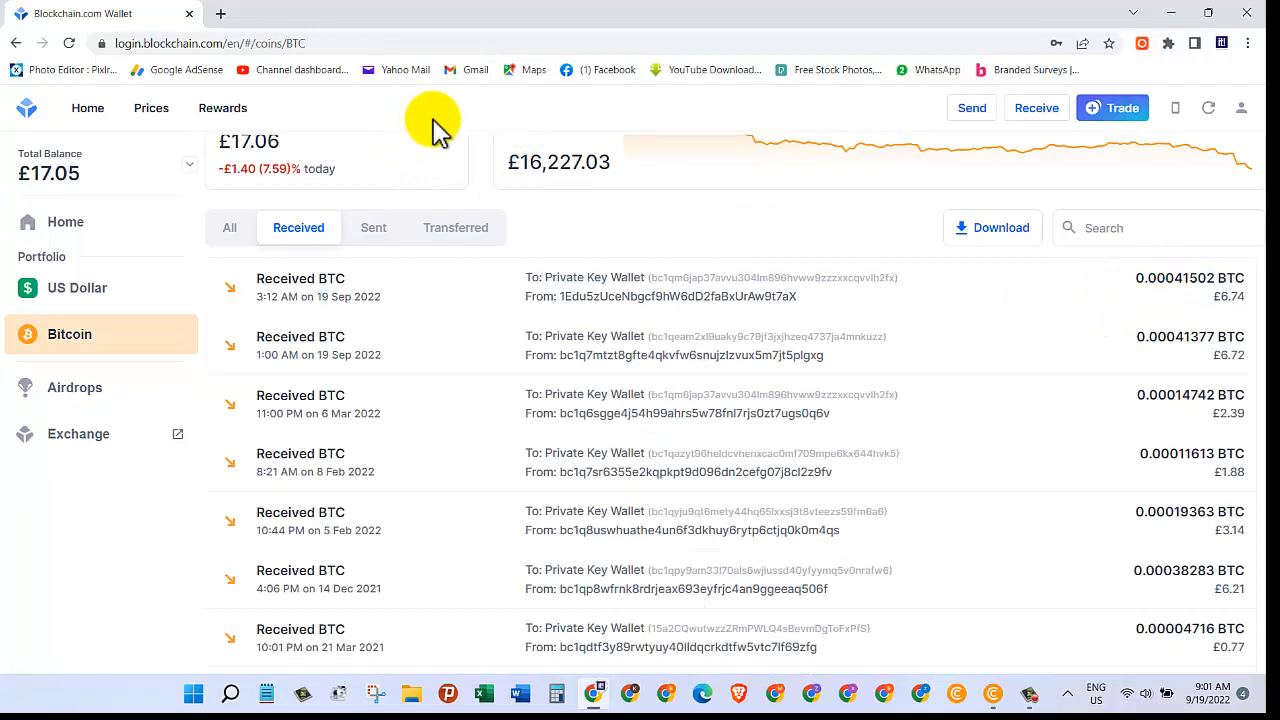